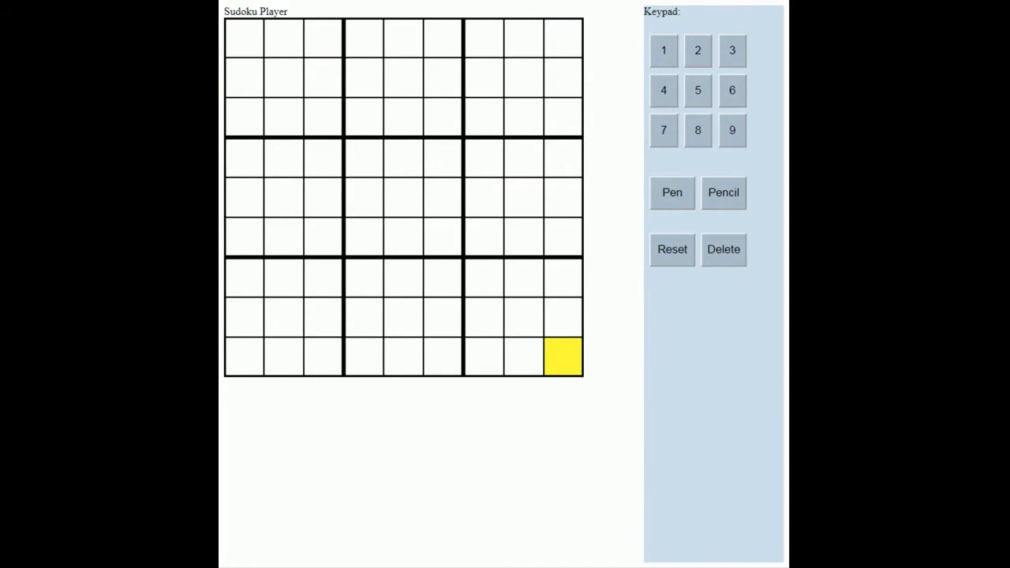
# Select the centre cell after visiting nearby cells and write a 1 into it
pyautogui.click(403, 198)
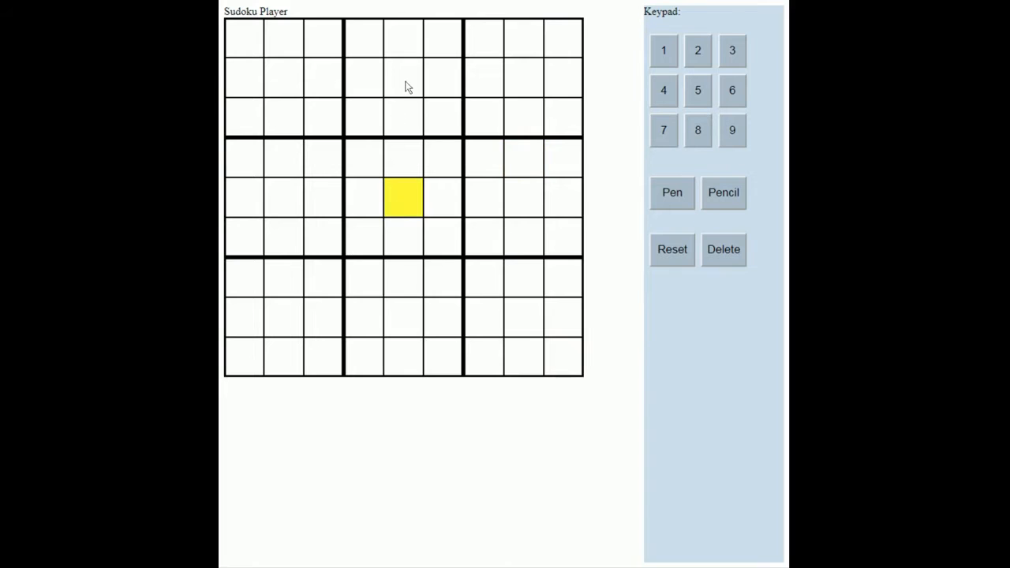
pyautogui.click(321, 325)
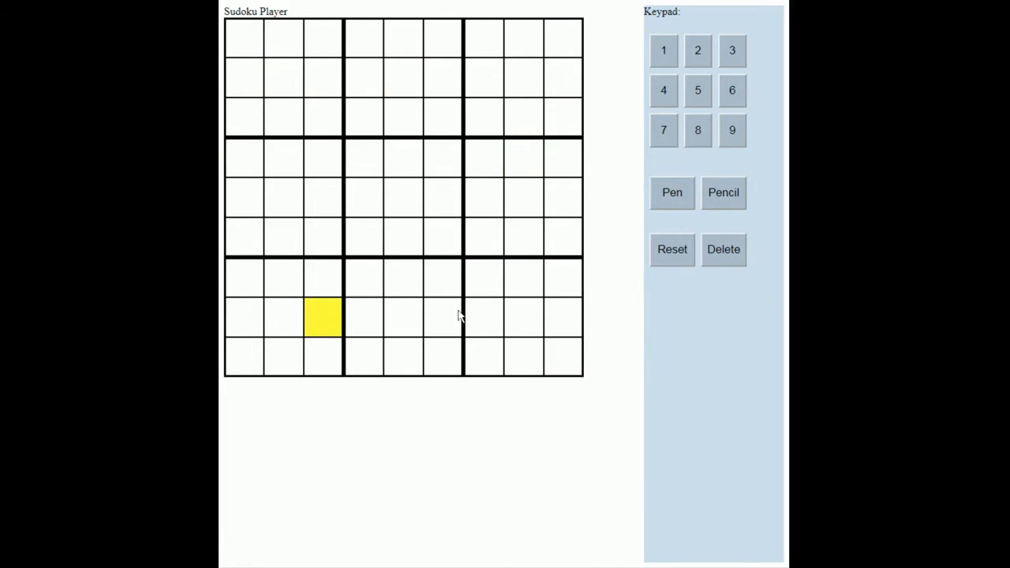
pyautogui.click(565, 202)
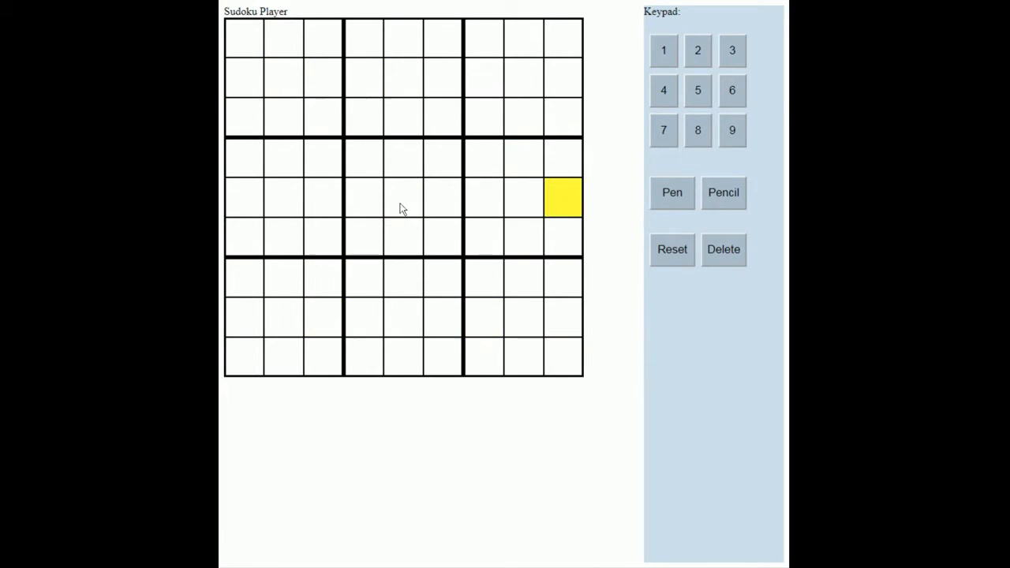
pyautogui.click(403, 197)
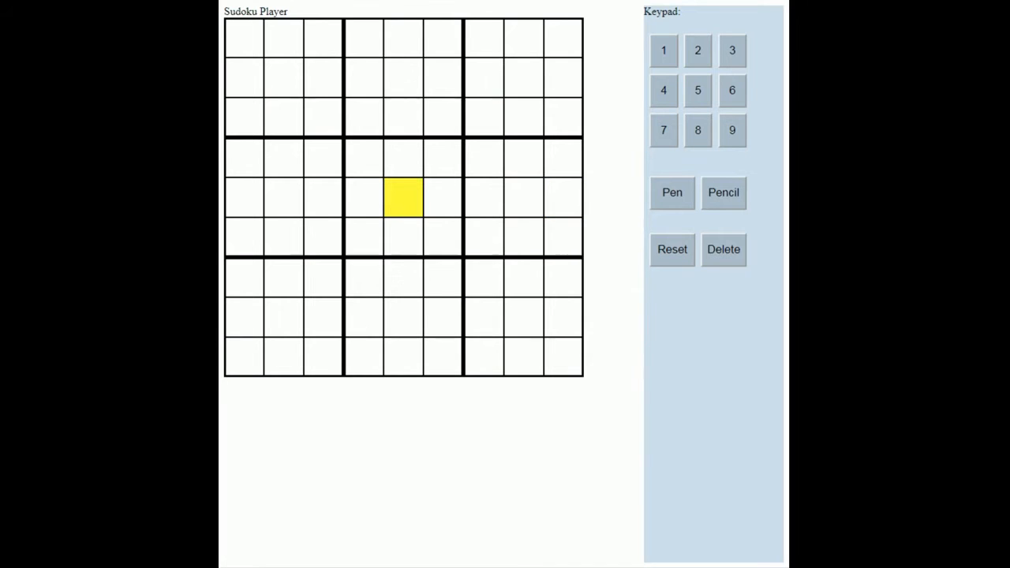
pyautogui.click(663, 50)
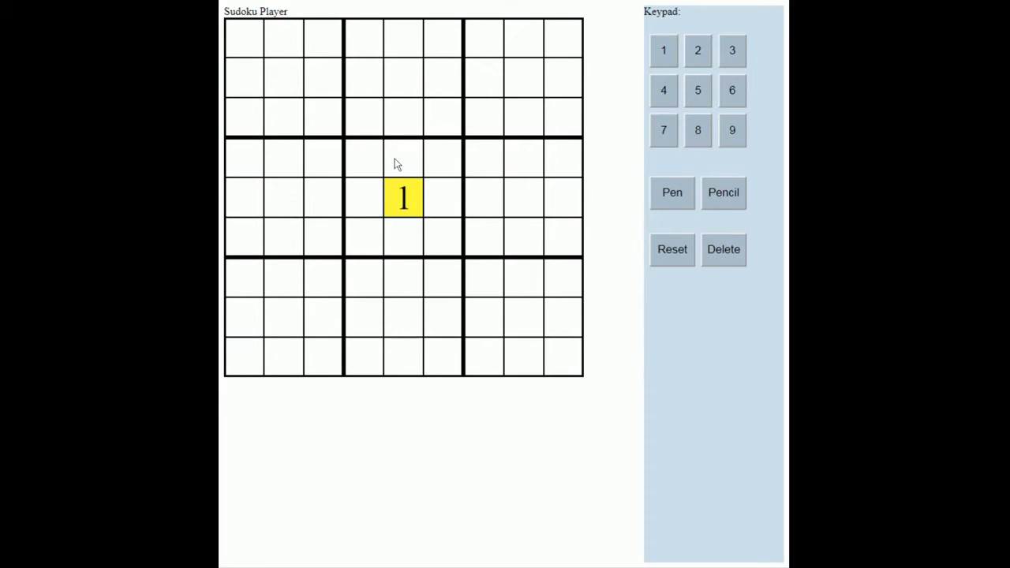
pyautogui.moveTo(723, 197)
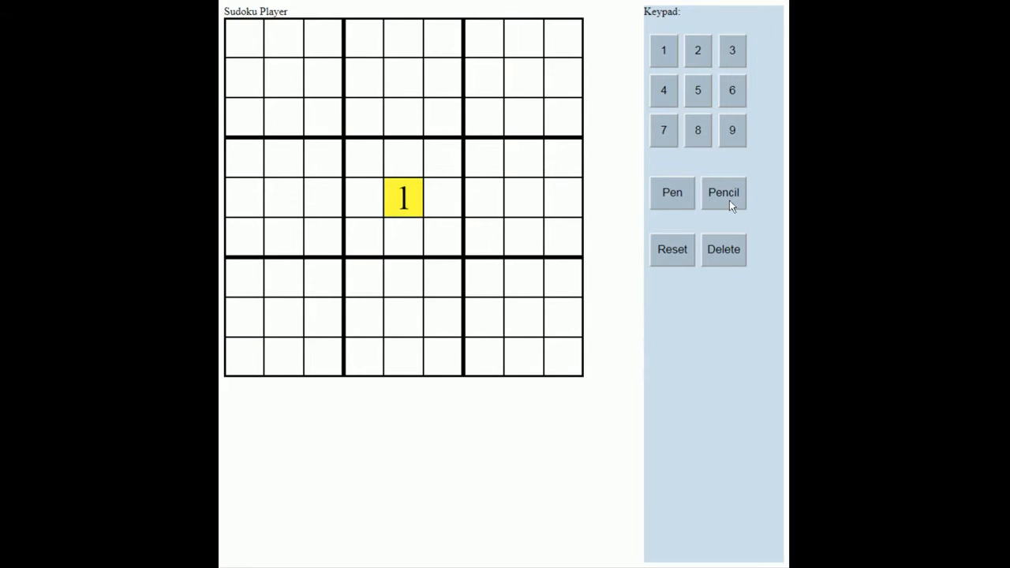
pyautogui.moveTo(426, 196)
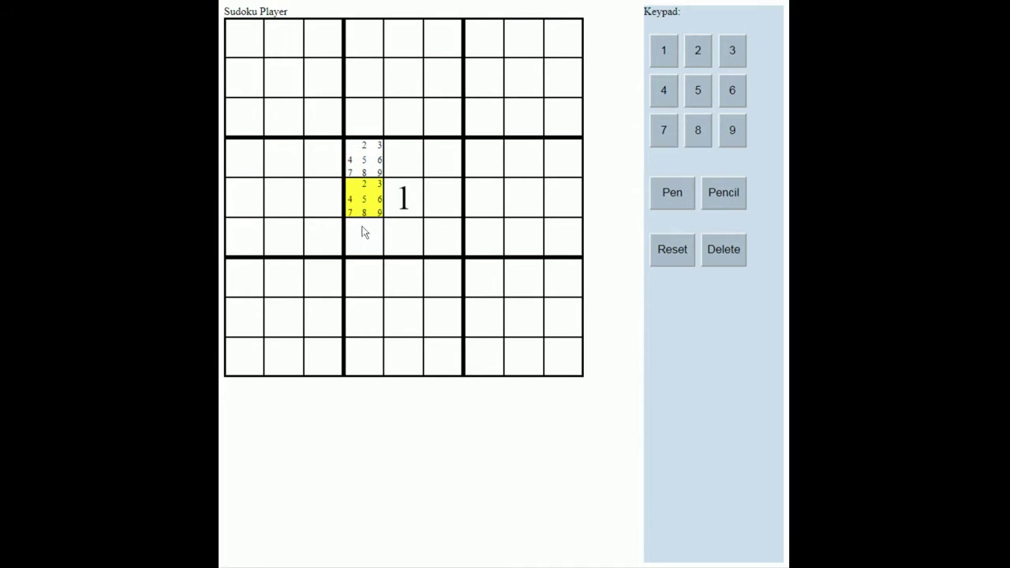
# Pencil candidates 2–9 into the remaining cells of the centre box
pyautogui.click(363, 237)
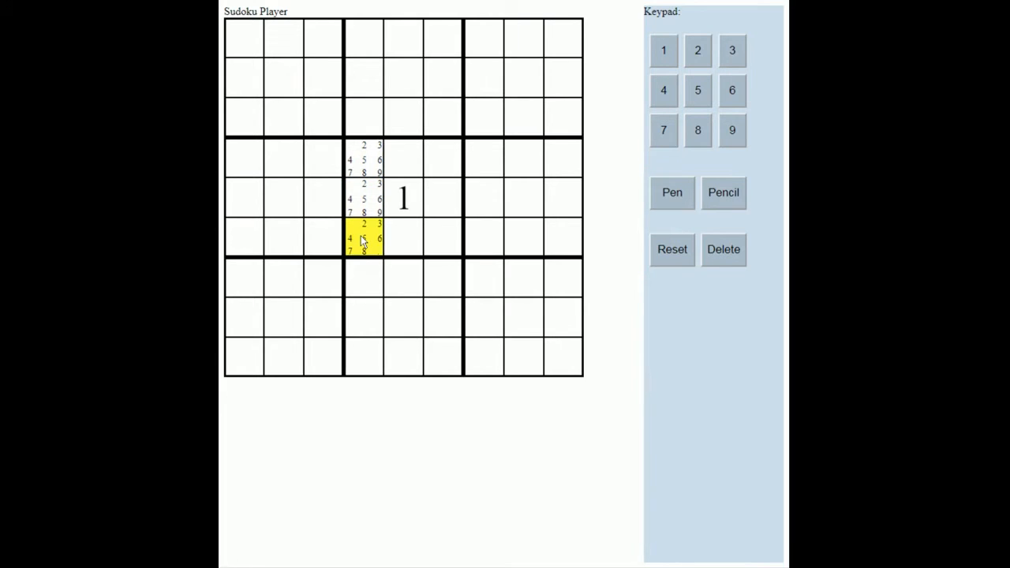
pyautogui.click(404, 237)
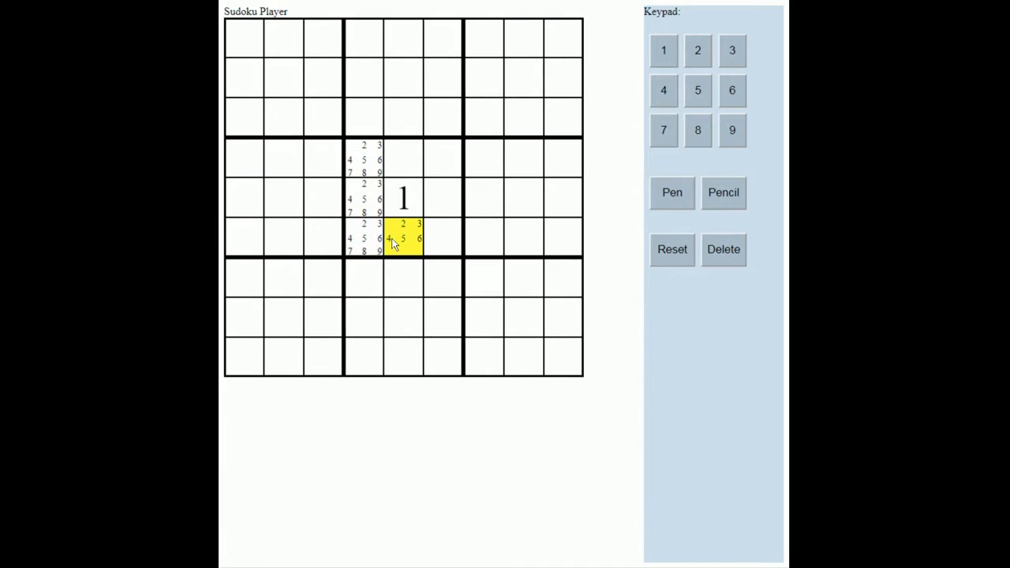
pyautogui.click(444, 237)
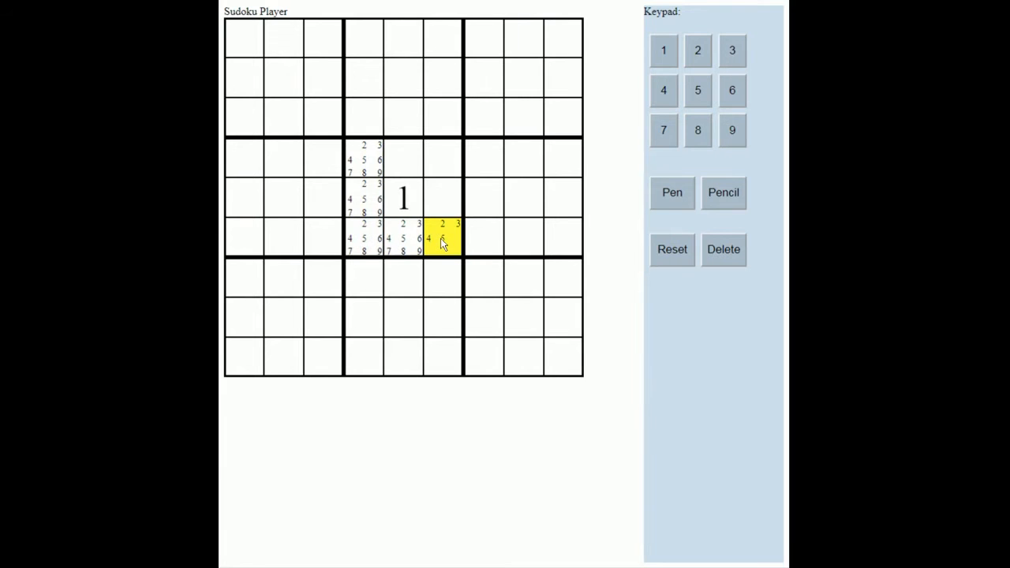
pyautogui.click(442, 197)
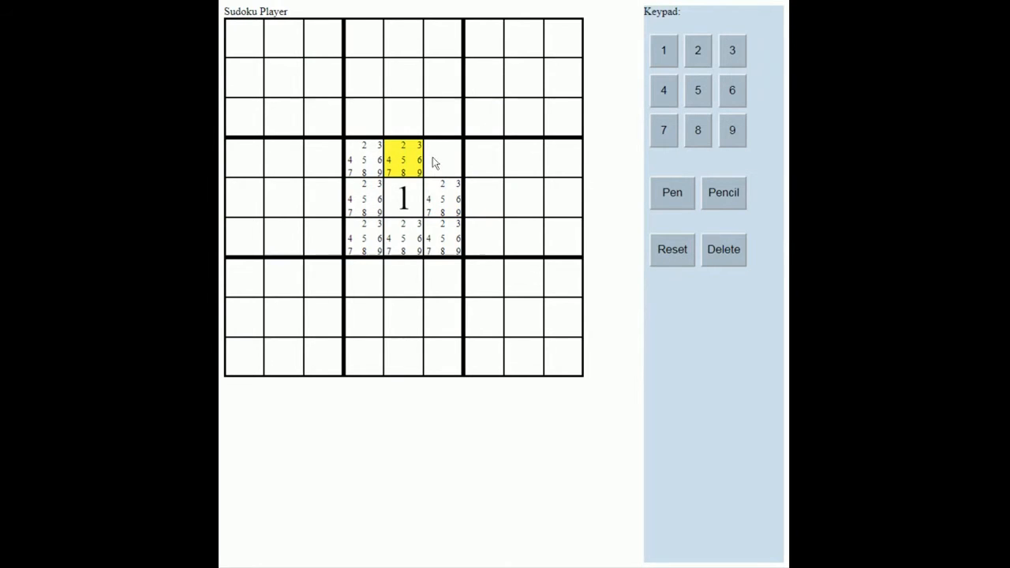
pyautogui.click(444, 158)
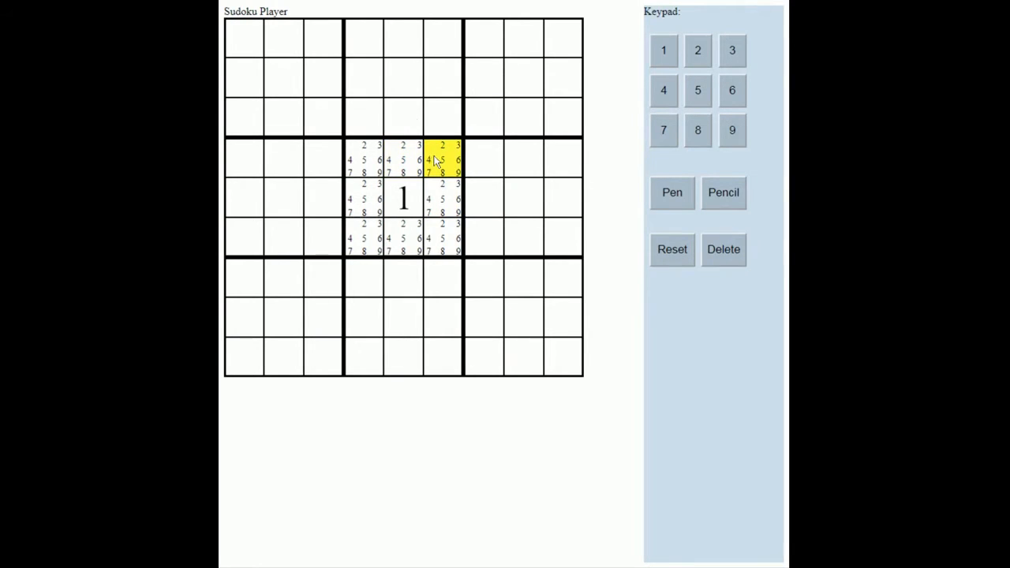
# Pencil candidates 2–9 into the centre column's cells above and below the box
pyautogui.click(404, 44)
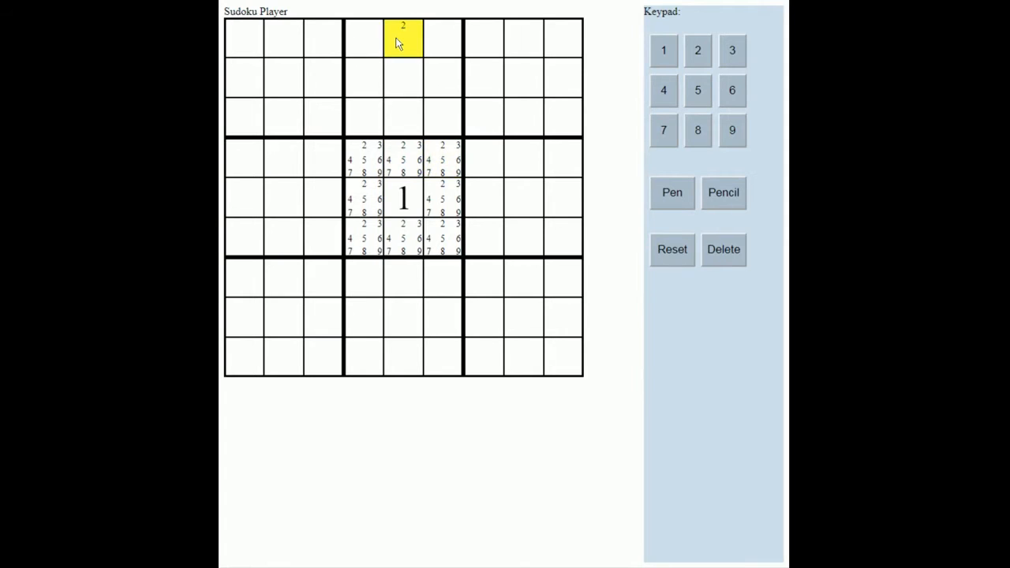
pyautogui.click(403, 87)
pyautogui.write('23456789')
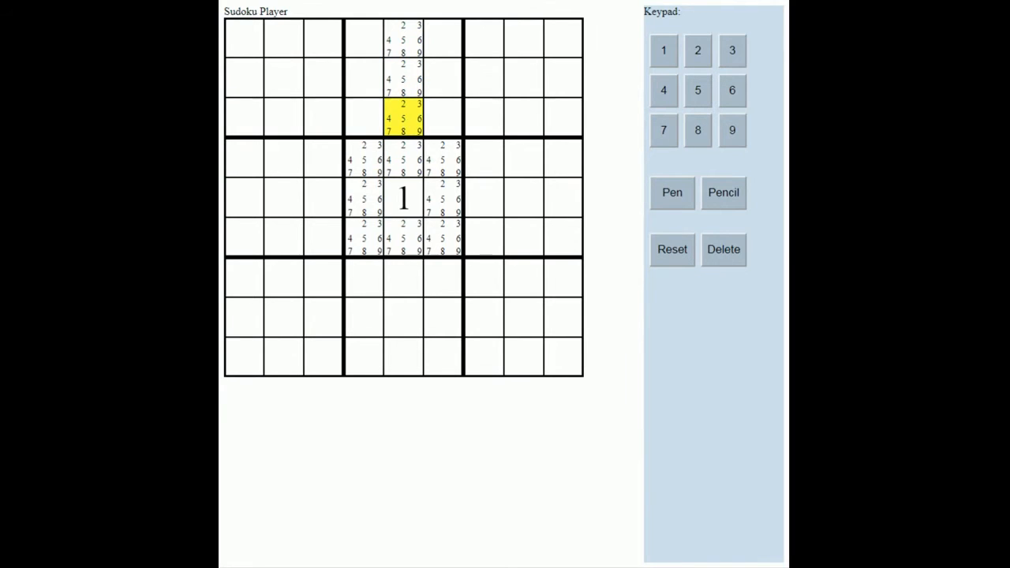
pyautogui.click(402, 281)
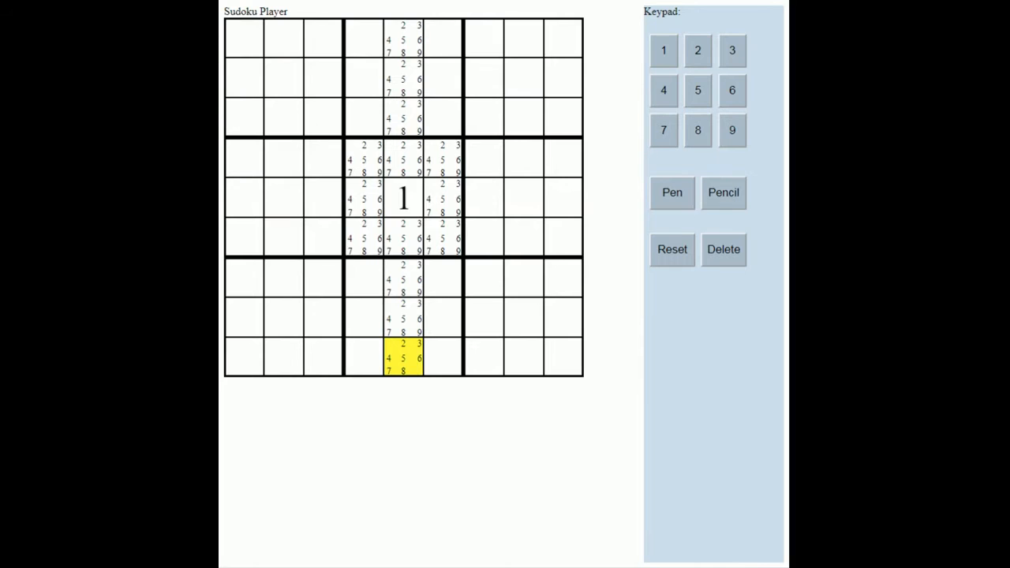
# Pencil candidates 2–9 along the middle row's left and right cells
pyautogui.click(246, 207)
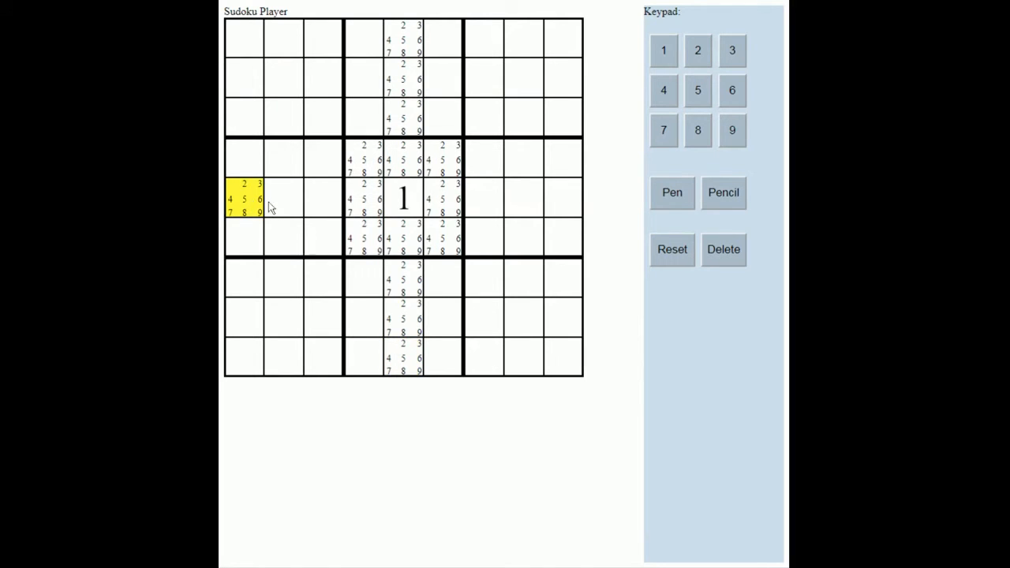
pyautogui.click(284, 199)
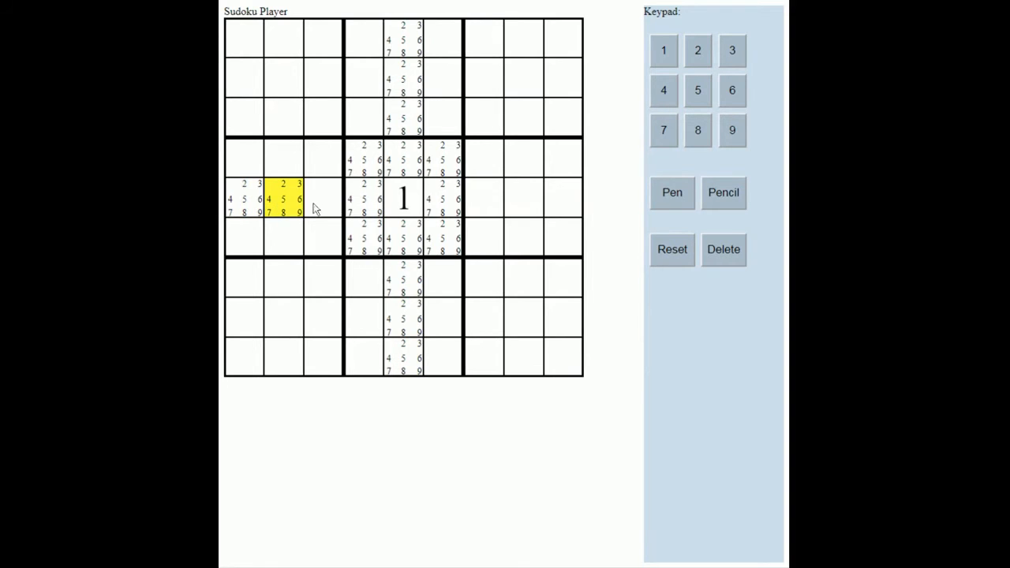
pyautogui.click(323, 199)
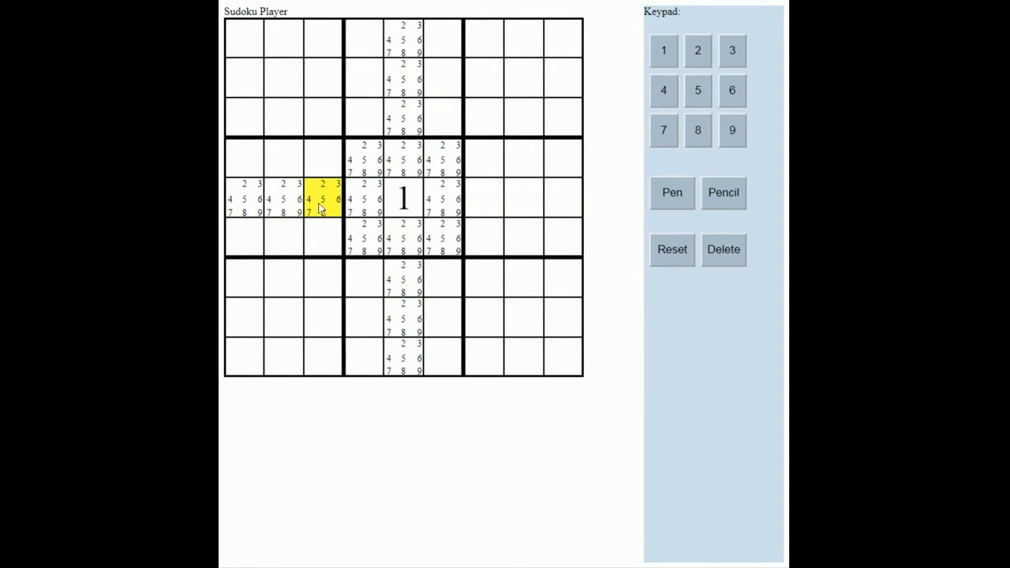
pyautogui.click(483, 198)
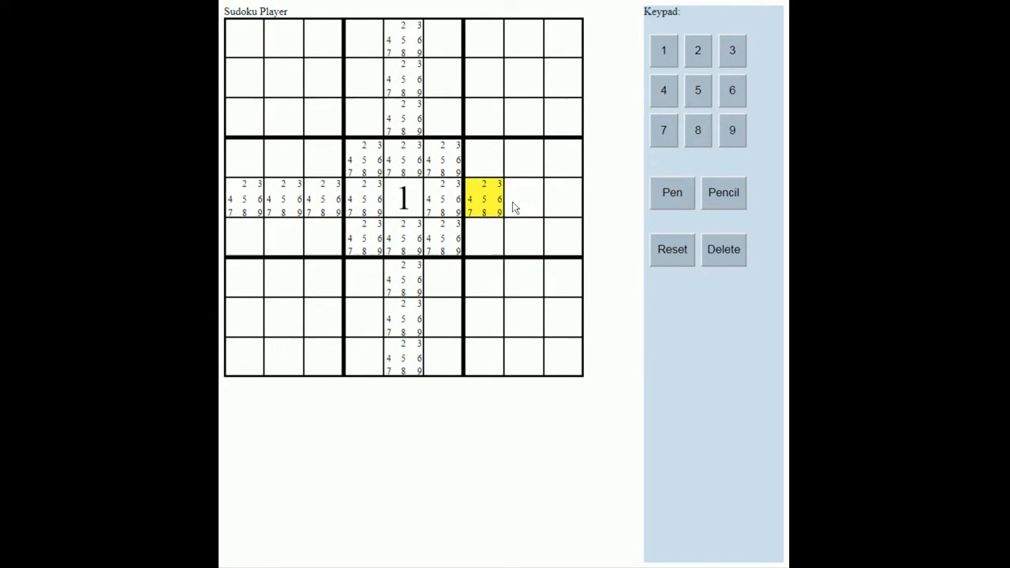
pyautogui.click(524, 199)
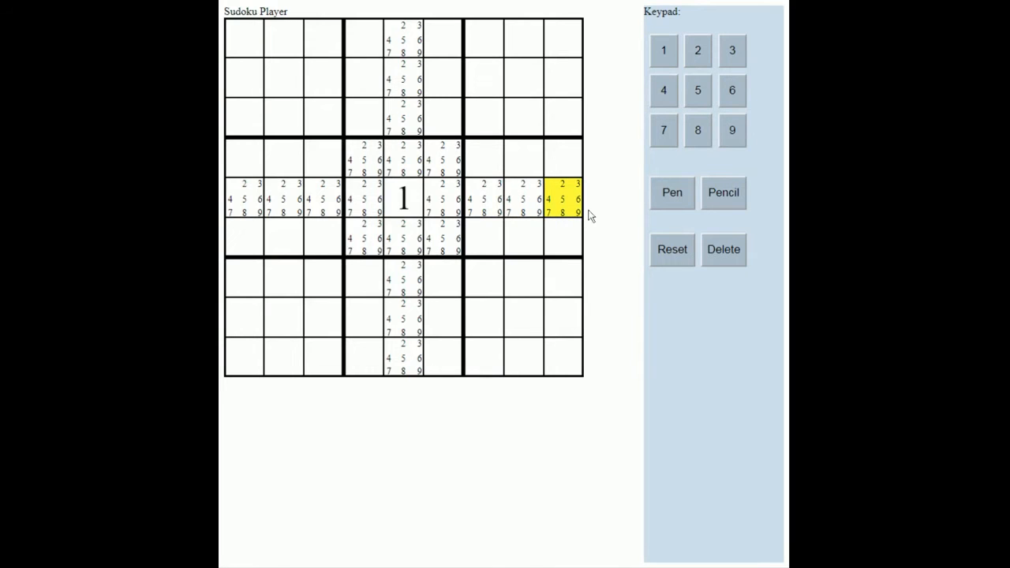
pyautogui.click(483, 278)
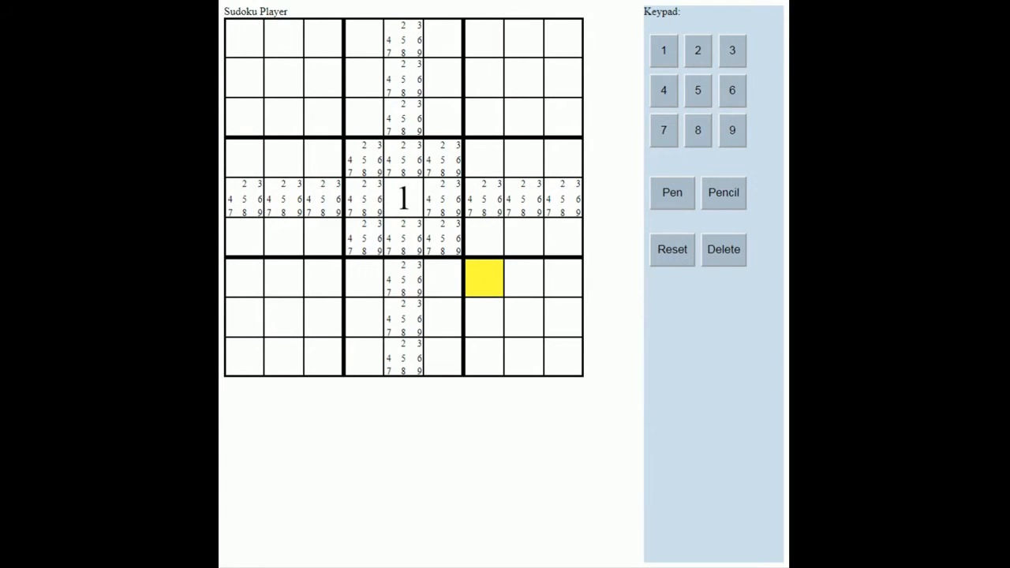
pyautogui.moveTo(563, 351)
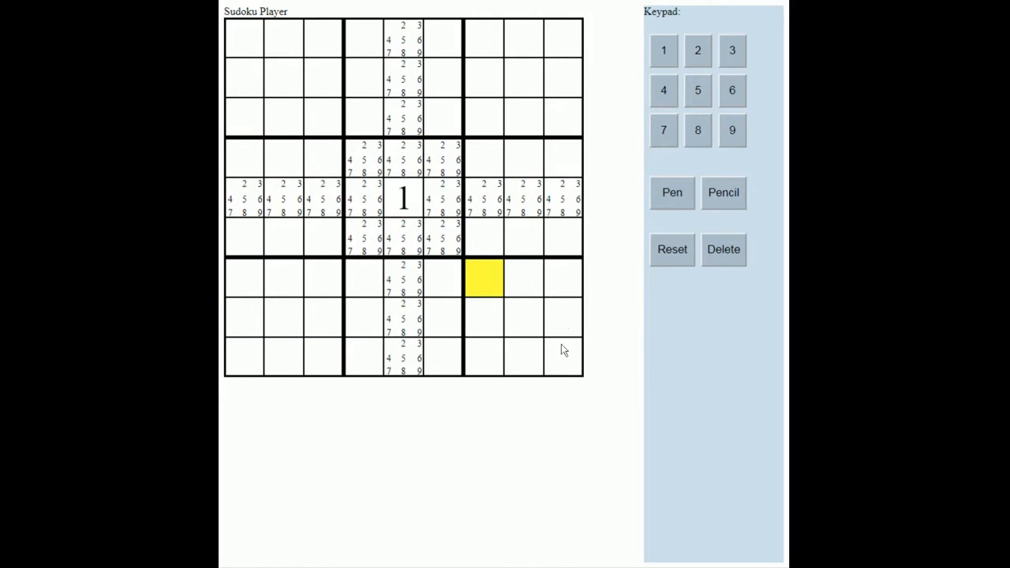
pyautogui.click(563, 357)
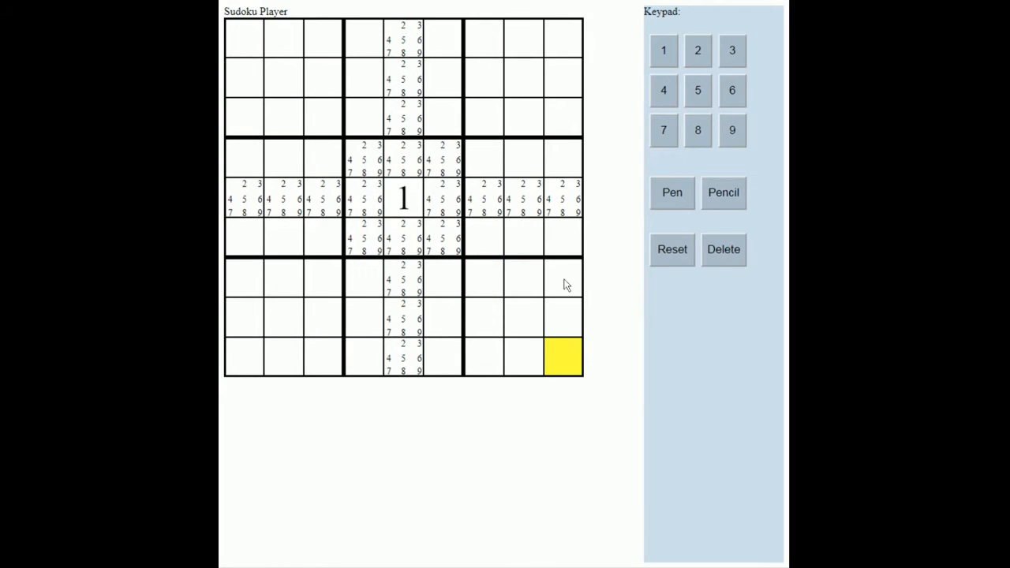
pyautogui.moveTo(265, 275)
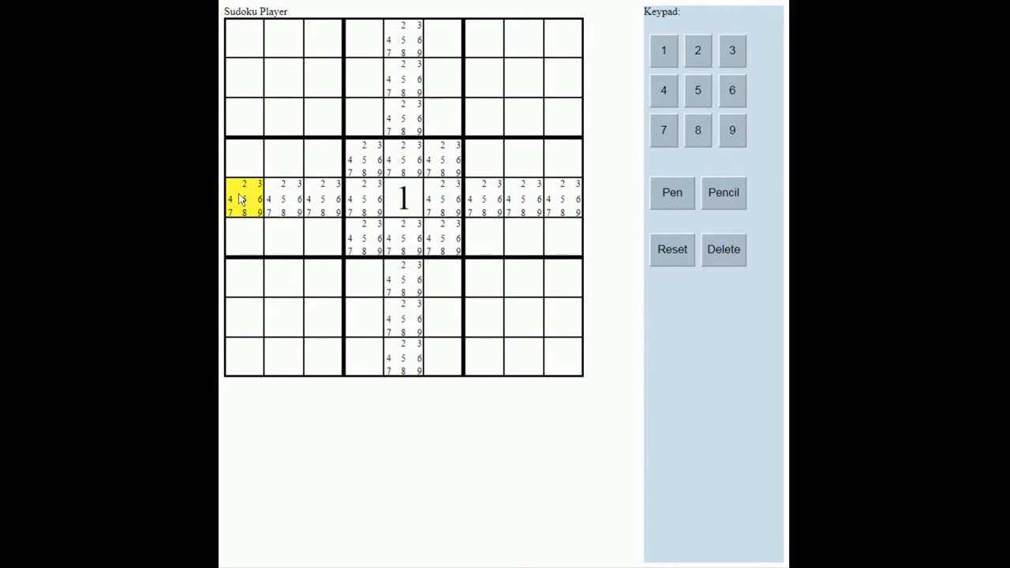
pyautogui.click(401, 158)
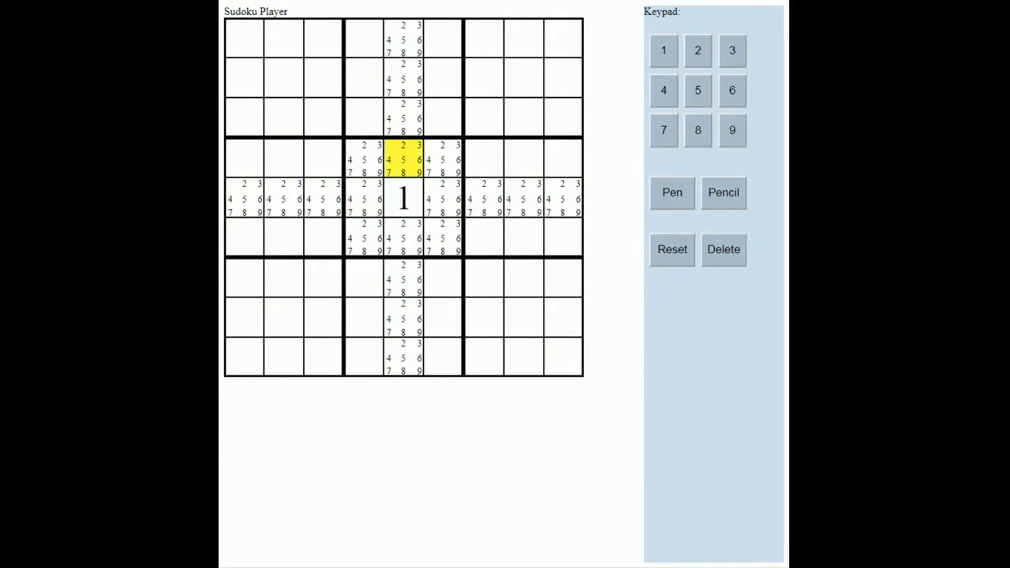
pyautogui.click(404, 278)
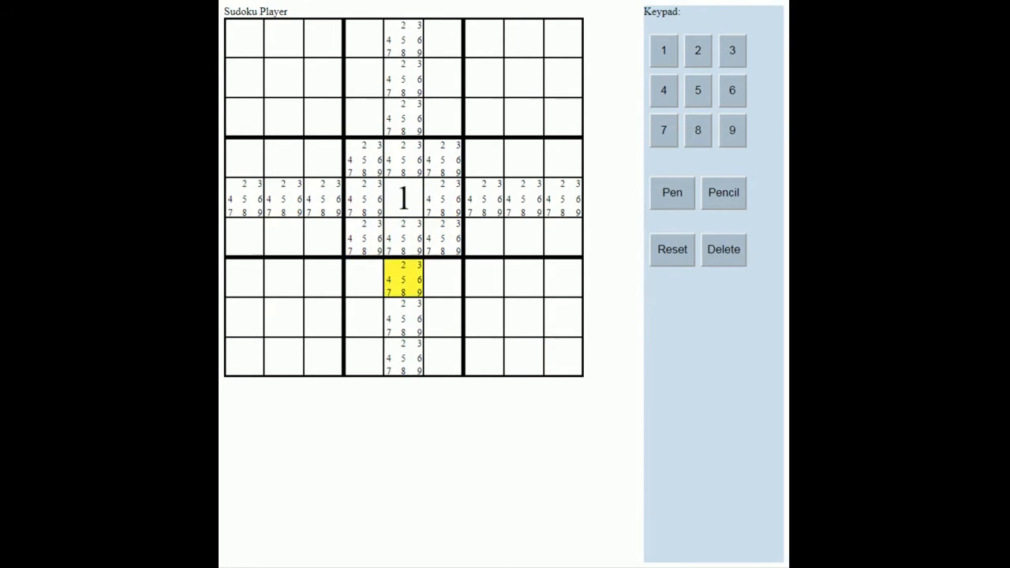
pyautogui.click(364, 197)
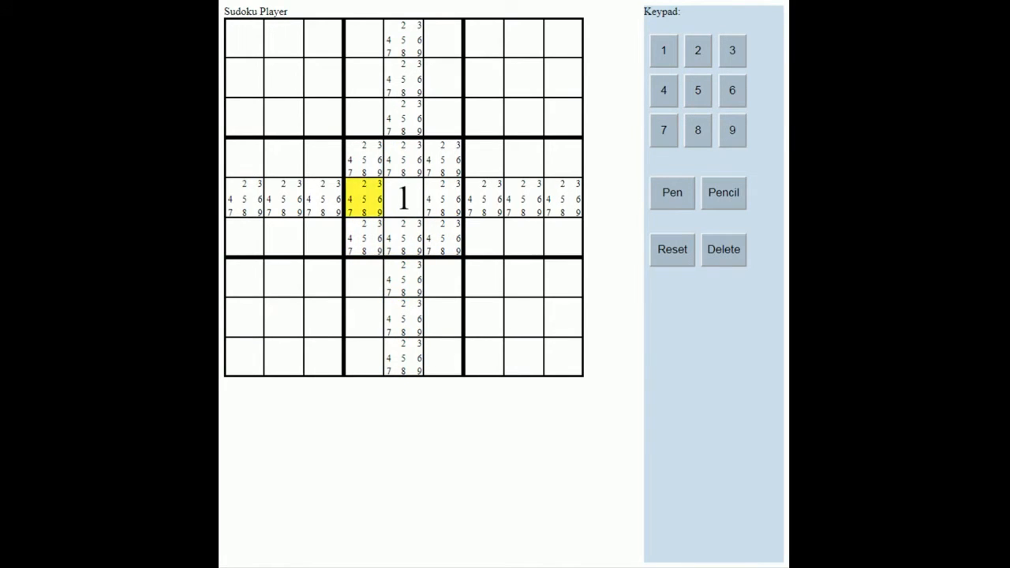
pyautogui.click(404, 118)
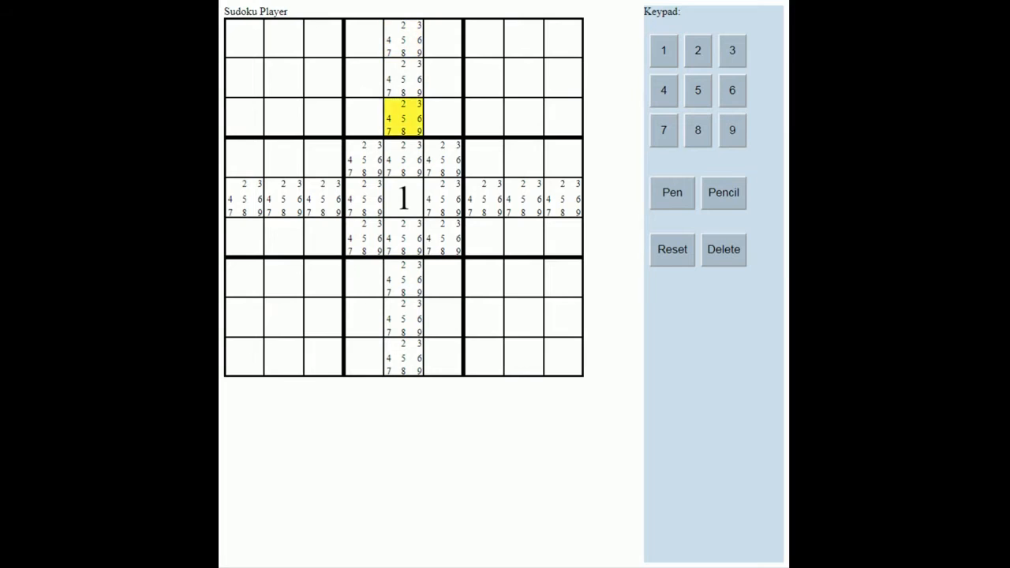
pyautogui.click(565, 199)
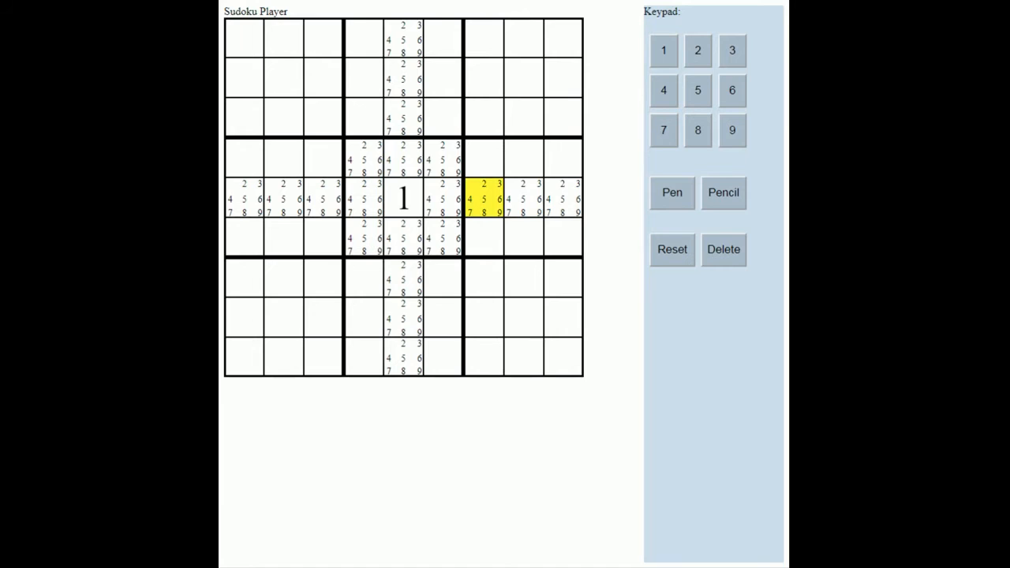
pyautogui.moveTo(607, 192)
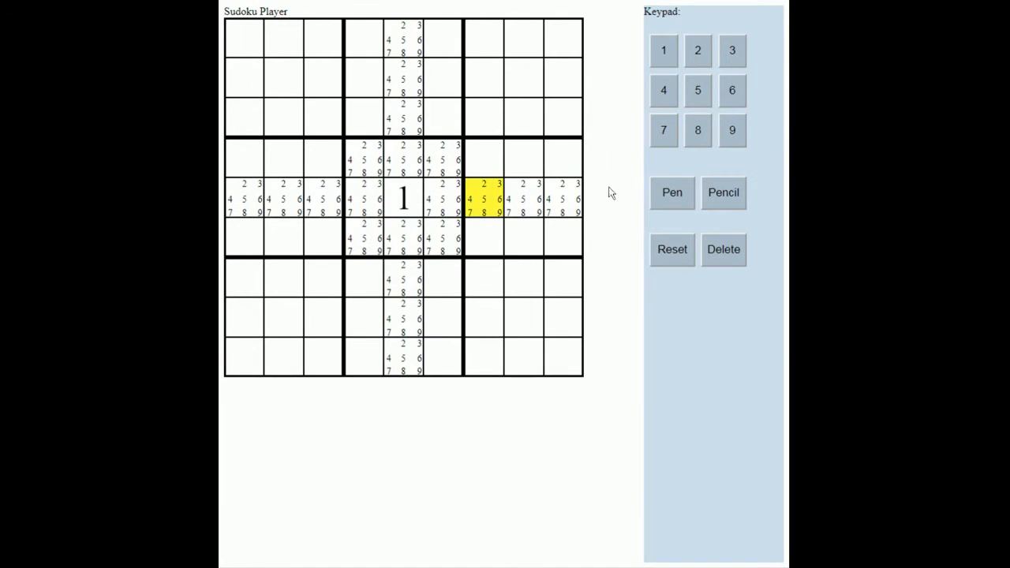
# Write 2 right of the centre 1 and pencil candidates 1, 3–9 into its box cells
pyautogui.click(697, 51)
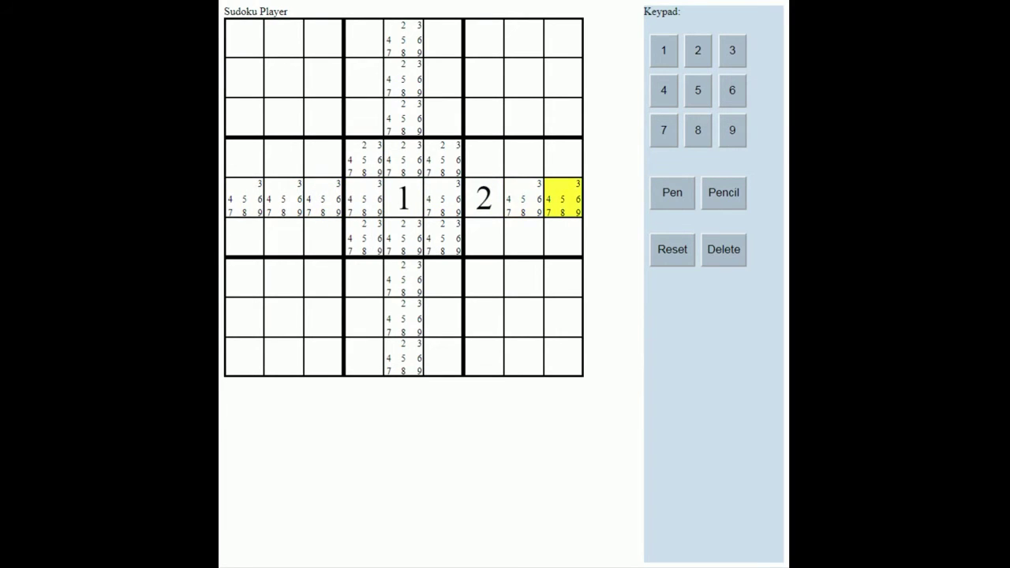
pyautogui.click(483, 158)
pyautogui.write('1 3 4 5 6 7 8')
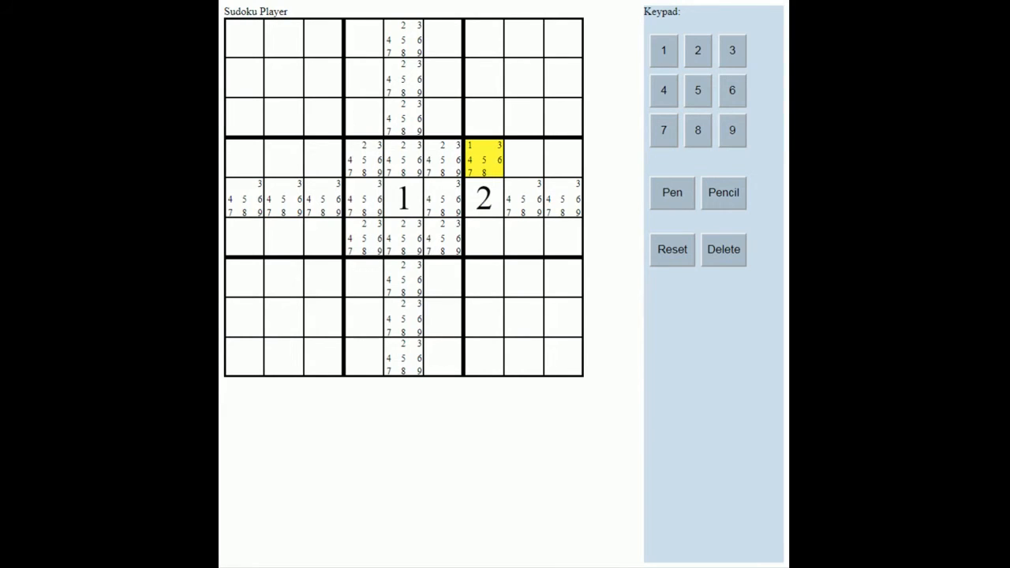
pyautogui.click(524, 158)
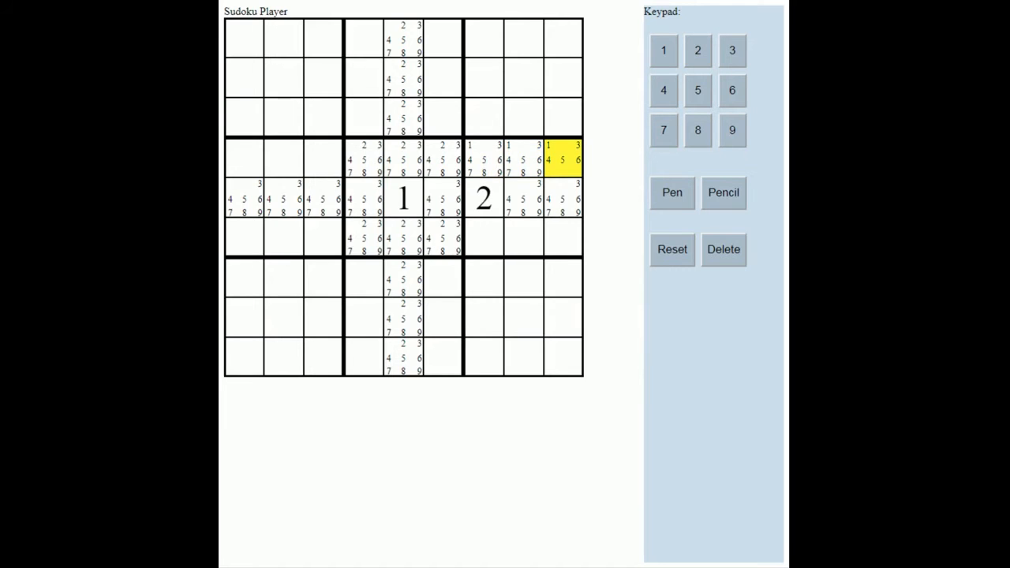
pyautogui.click(565, 238)
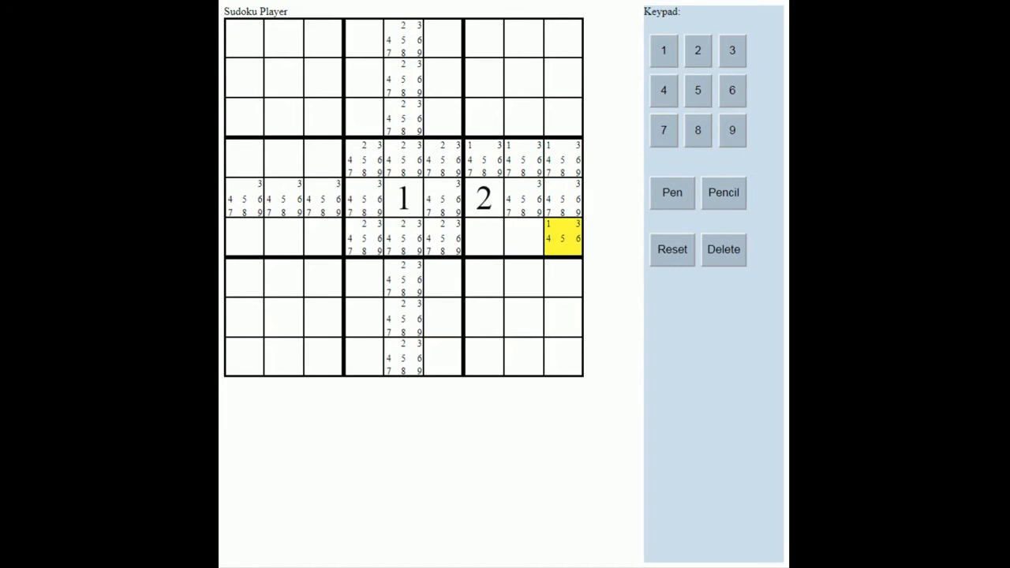
pyautogui.click(524, 237)
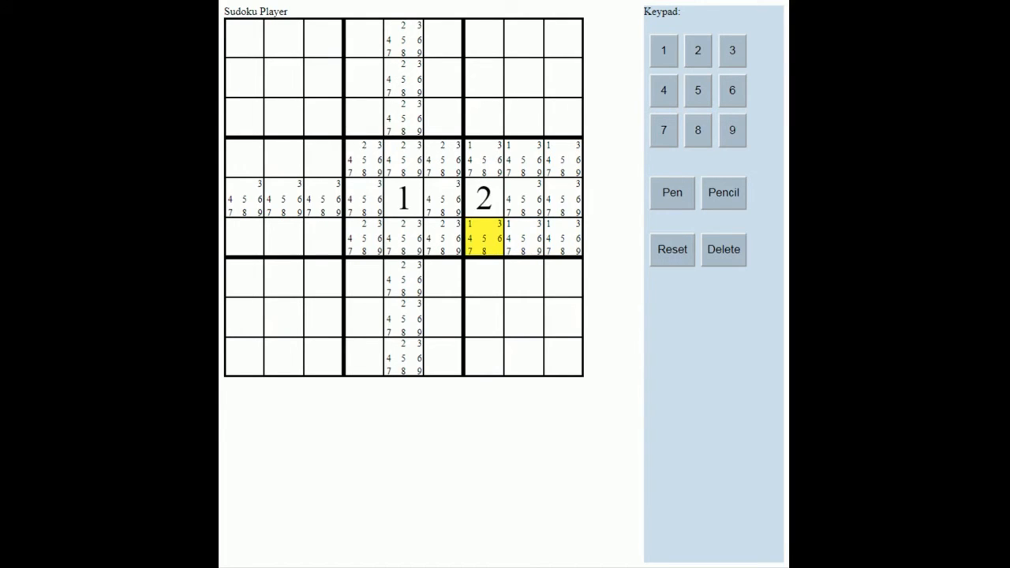
# Pencil candidates 1, 3–9 into the cells of the 2's column above and below its box
pyautogui.click(483, 118)
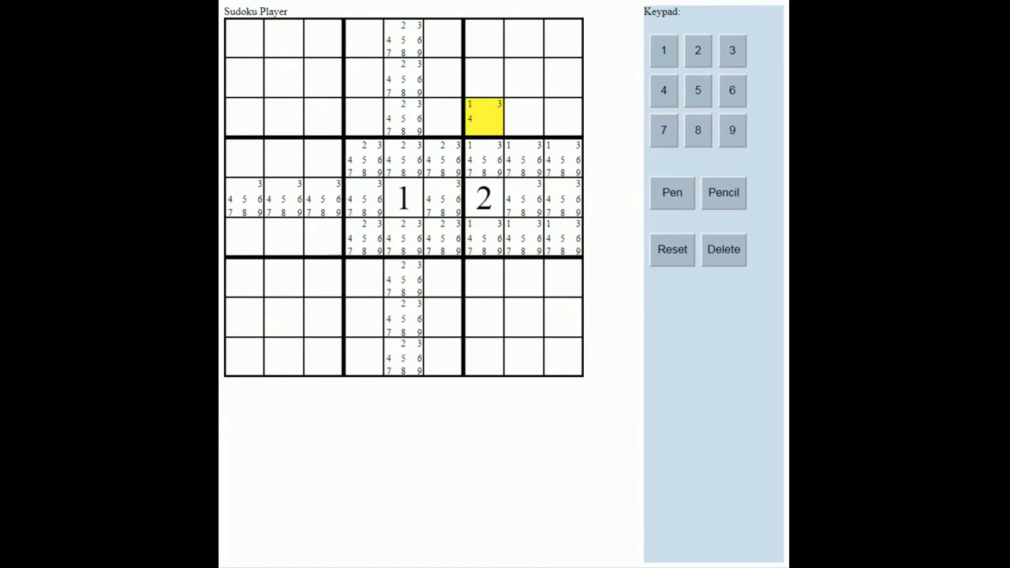
pyautogui.click(492, 76)
pyautogui.write('1')
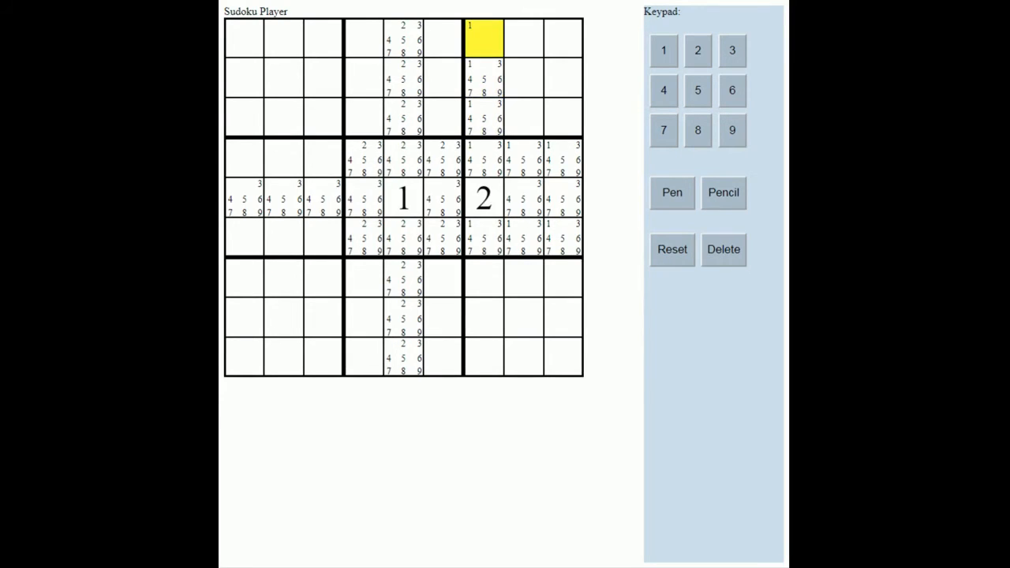
pyautogui.click(483, 278)
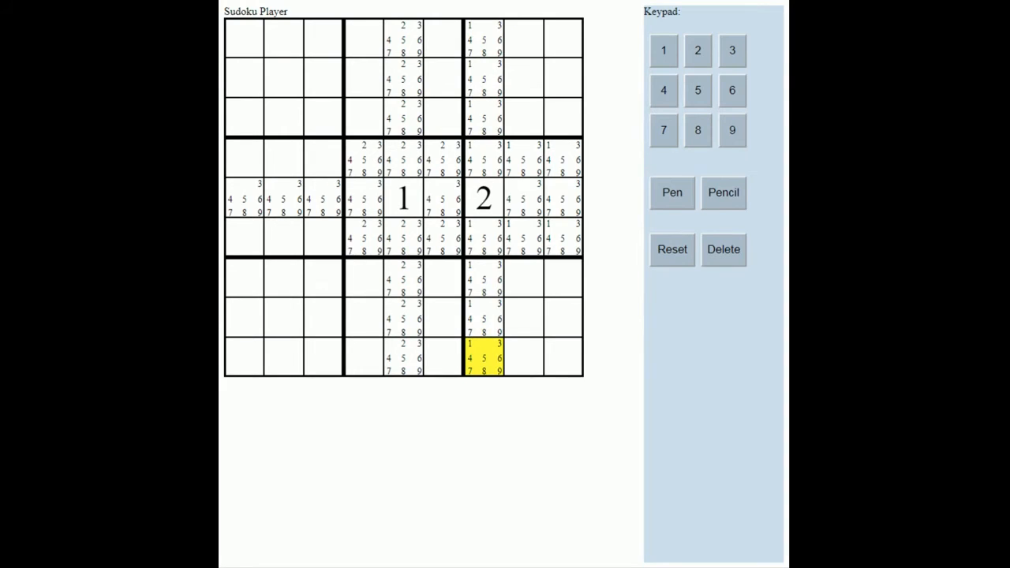
# Refresh candidates in the lower cells of the 2's column and above the centre 1
pyautogui.click(527, 317)
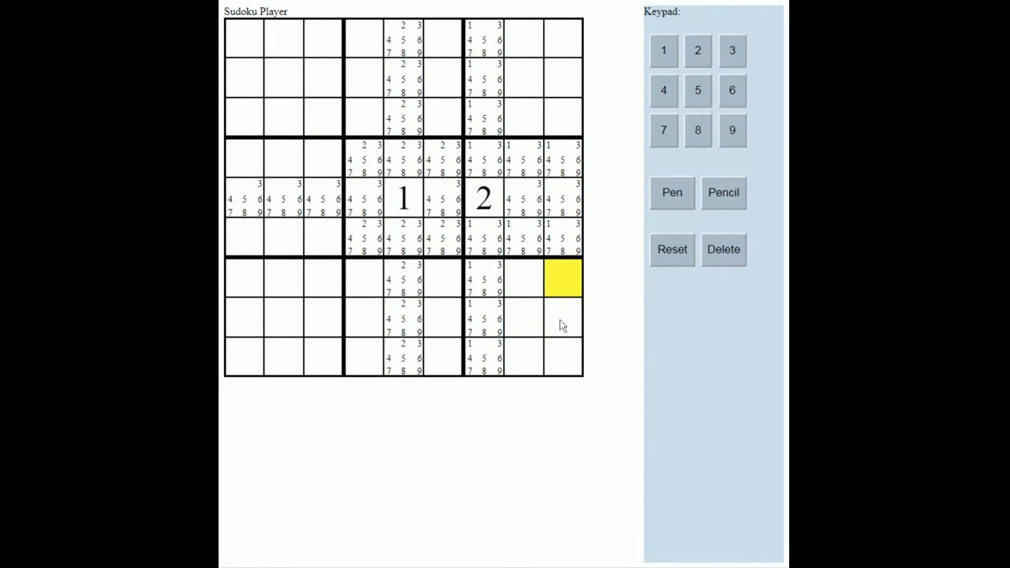
pyautogui.click(522, 357)
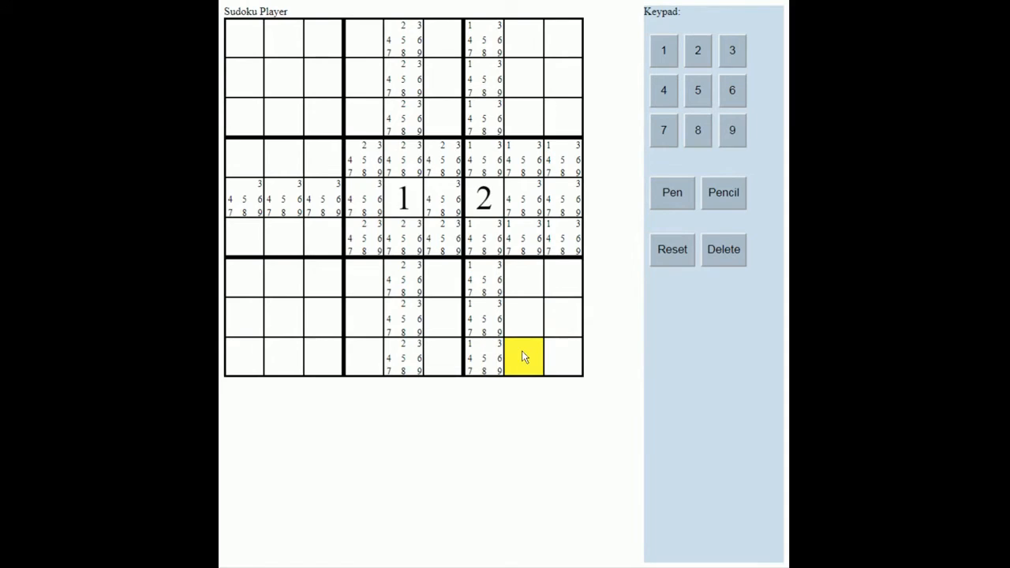
pyautogui.click(444, 237)
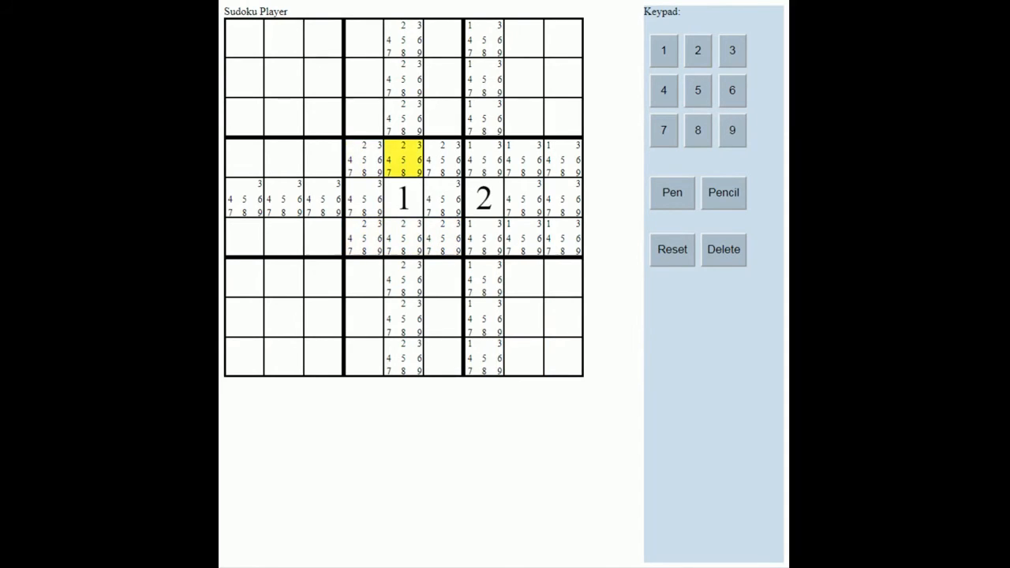
pyautogui.click(440, 158)
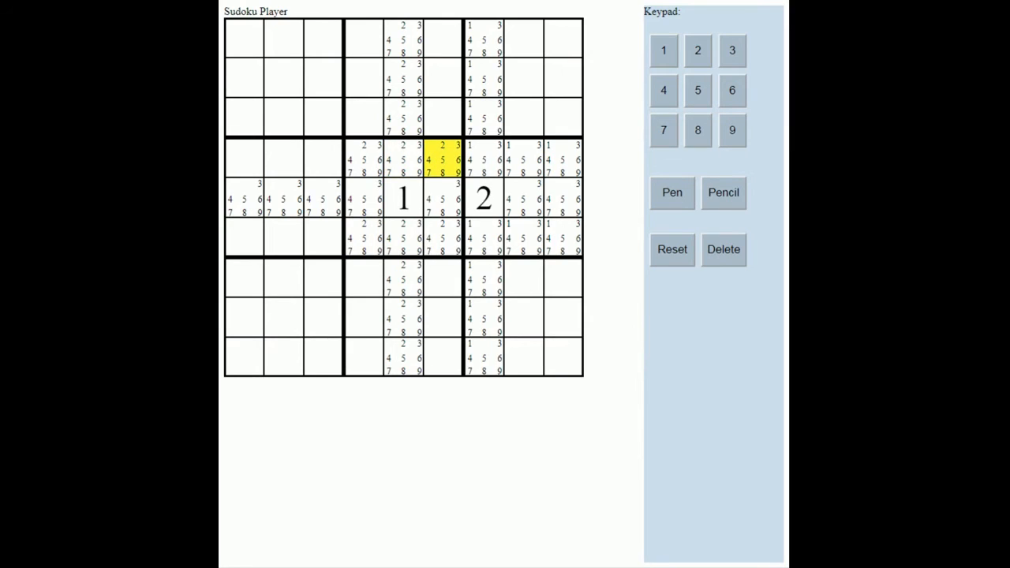
# Refresh candidates between the 1 and 2 and in the middle row's left cells
pyautogui.click(442, 199)
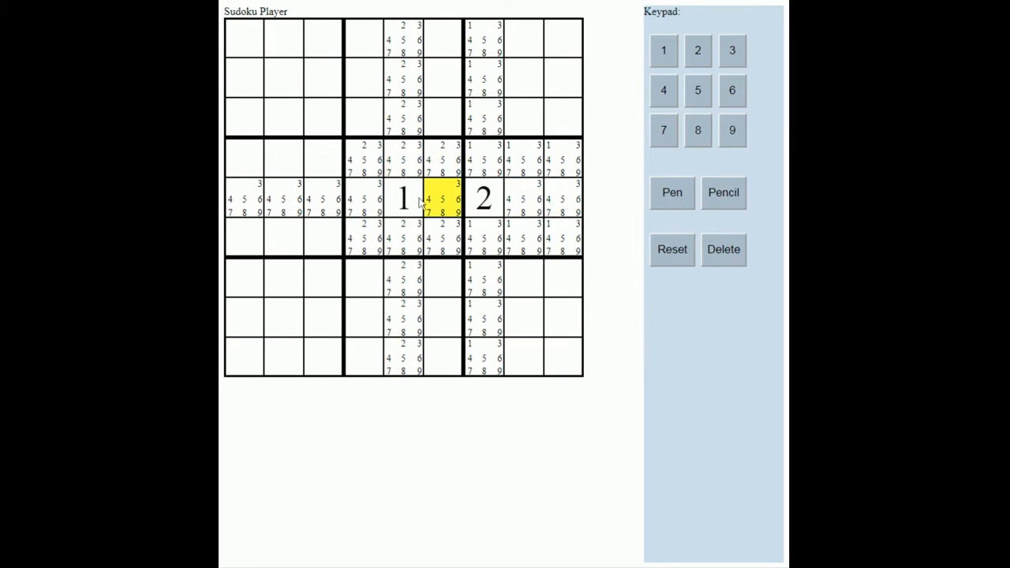
pyautogui.click(283, 203)
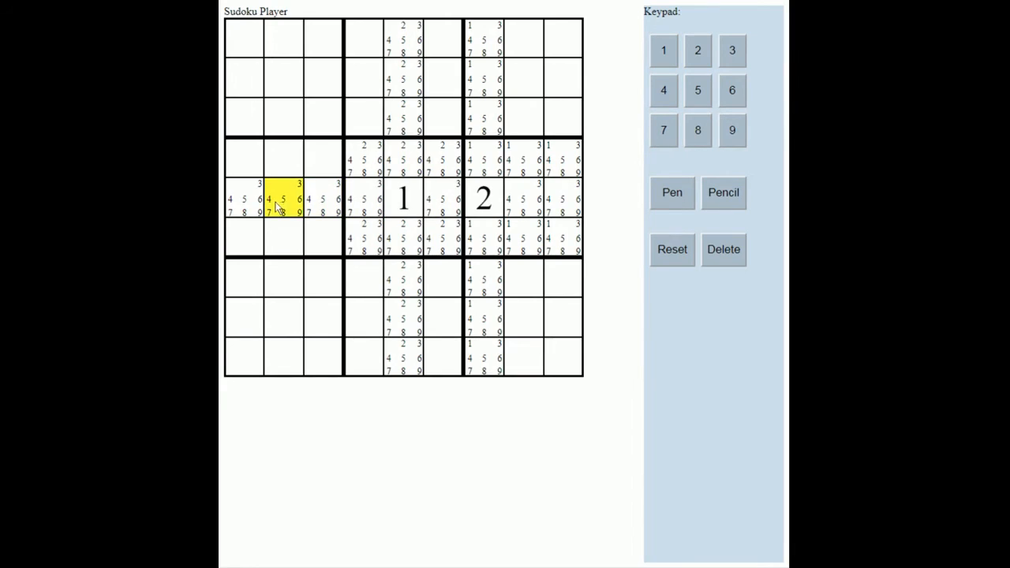
pyautogui.click(245, 202)
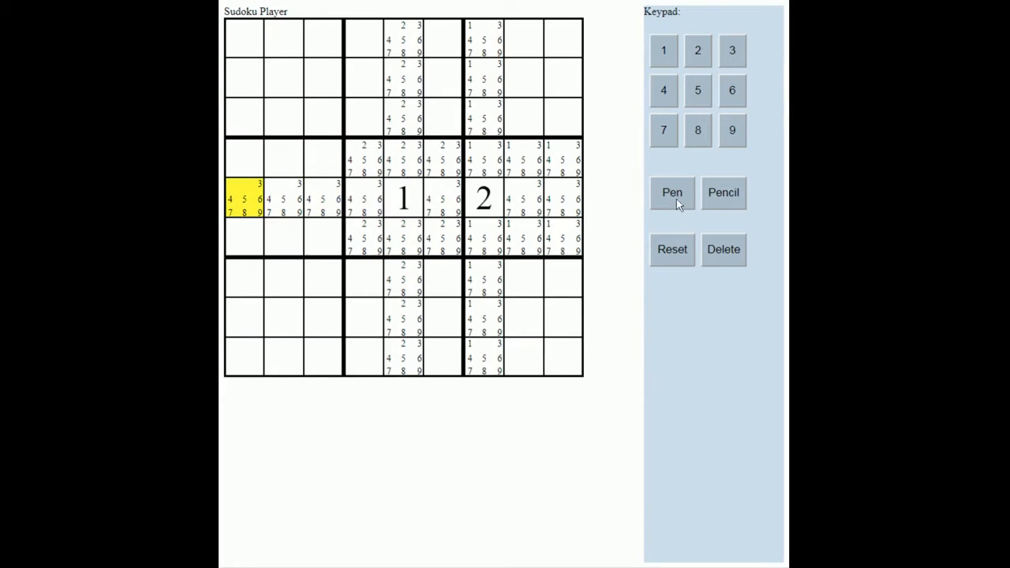
# Write 3 into the leftmost cell of the middle row
pyautogui.click(726, 51)
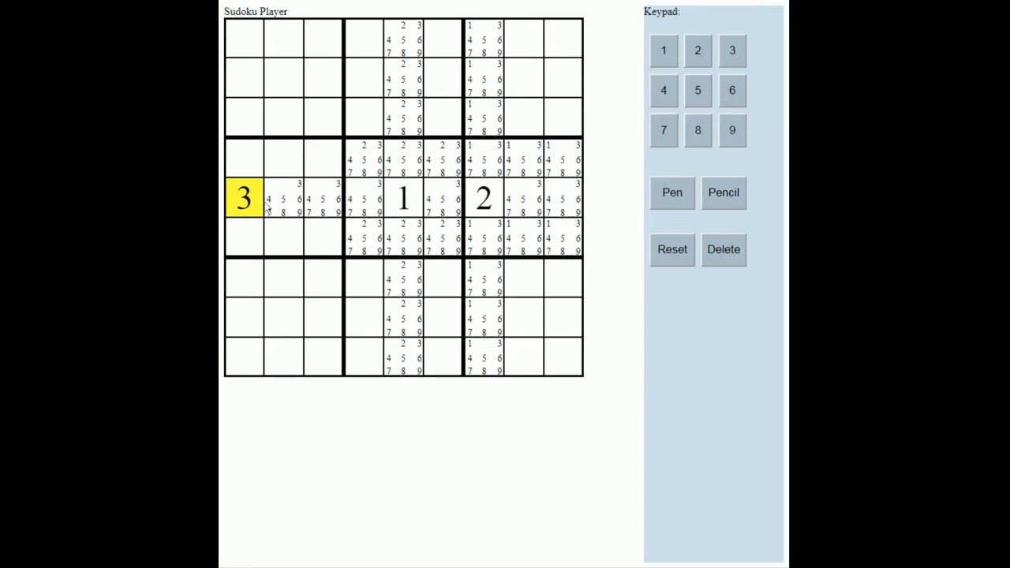
pyautogui.moveTo(568, 208)
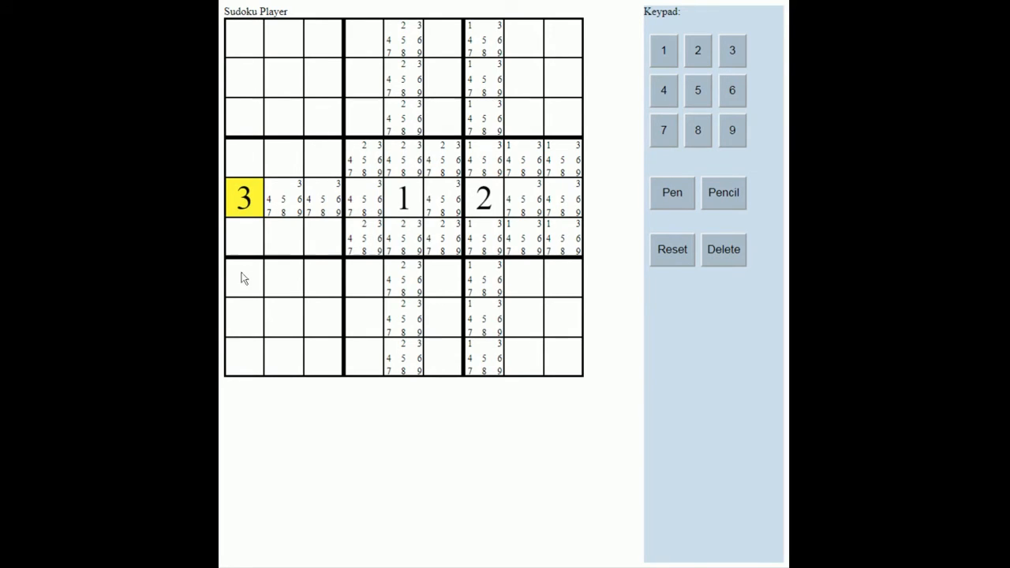
pyautogui.moveTo(331, 177)
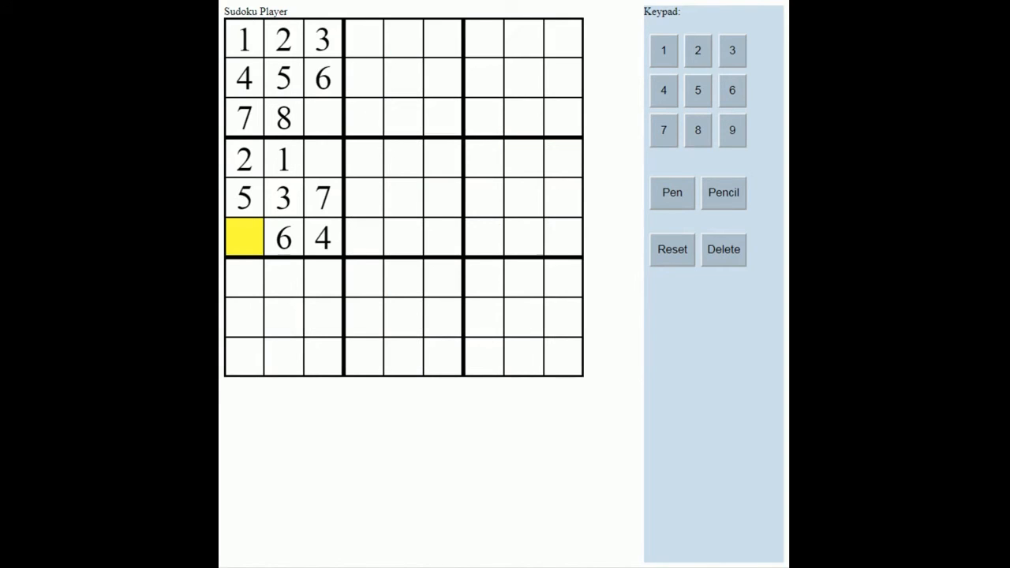
# Write 8 into the empty cell below the 5 and a 9 completing the top-left box
pyautogui.click(249, 38)
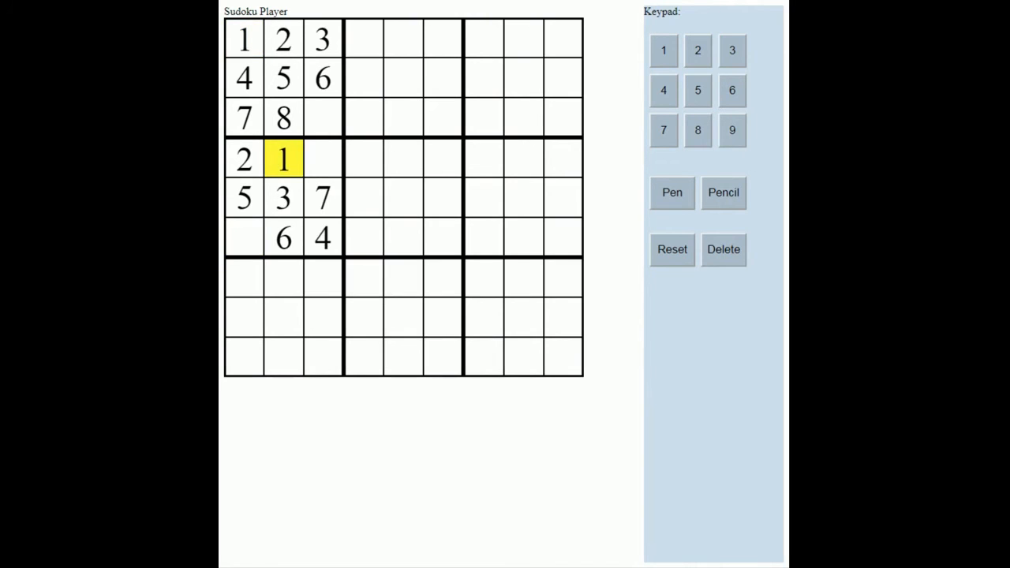
pyautogui.click(245, 237)
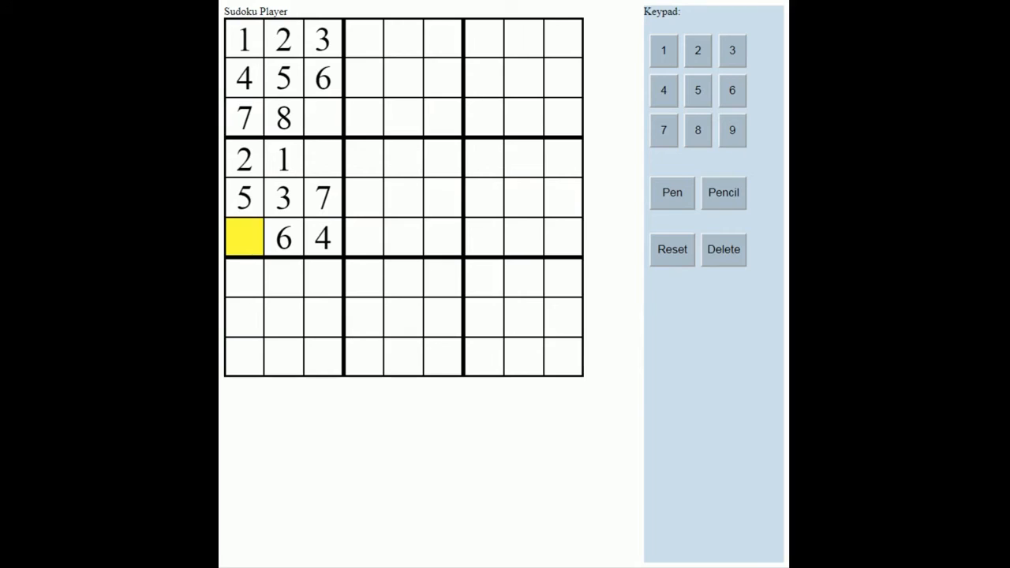
pyautogui.click(698, 129)
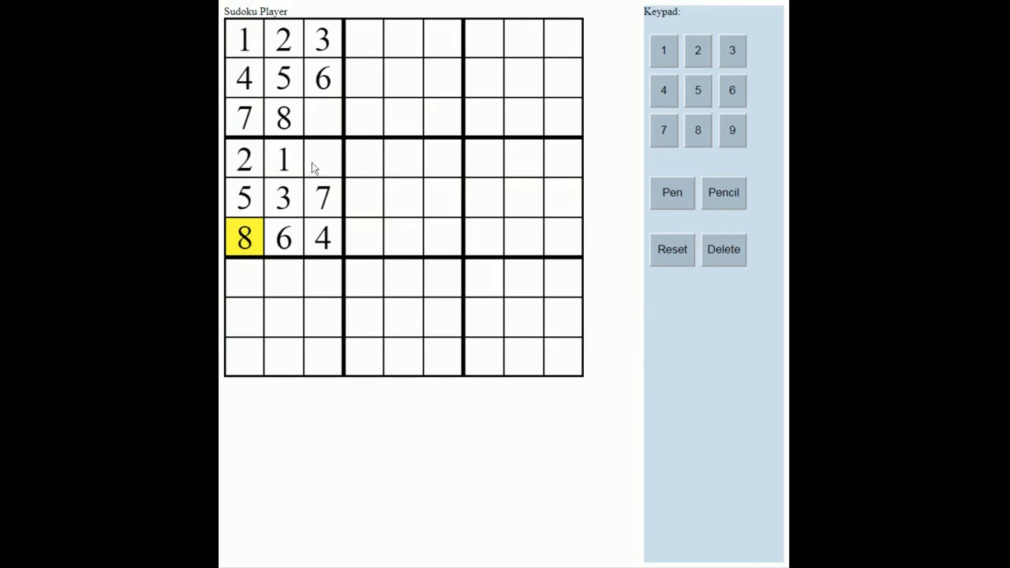
pyautogui.click(322, 117)
pyautogui.write('9')
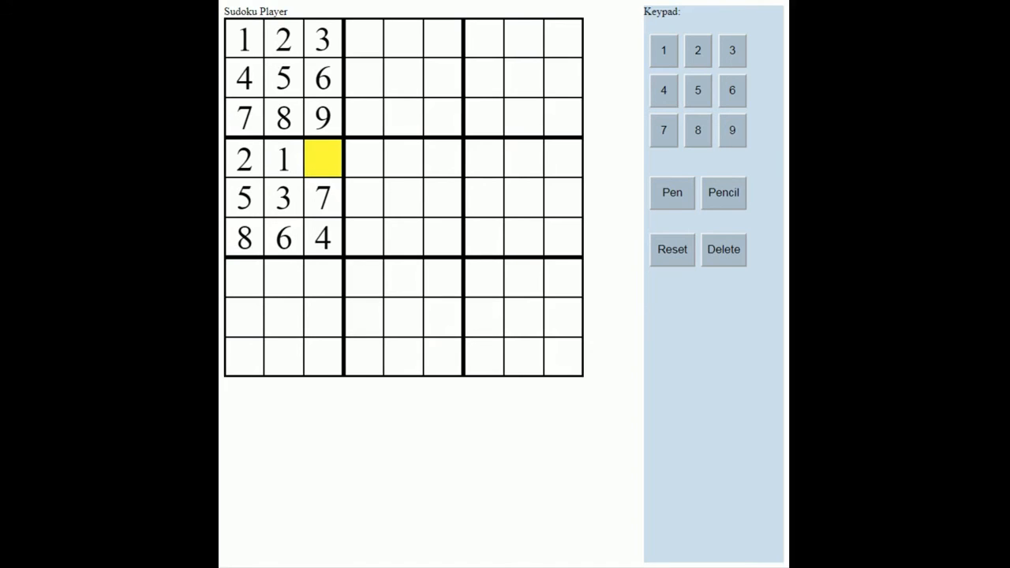
pyautogui.moveTo(322, 170)
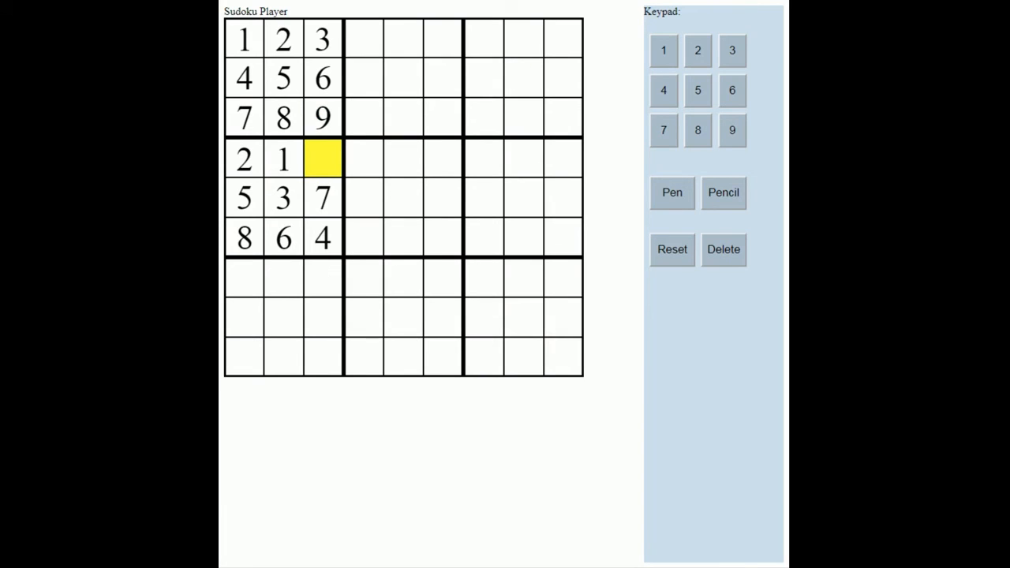
# Erase the conflicting 9 from the top-left box and the 8 below the 5
pyautogui.click(322, 117)
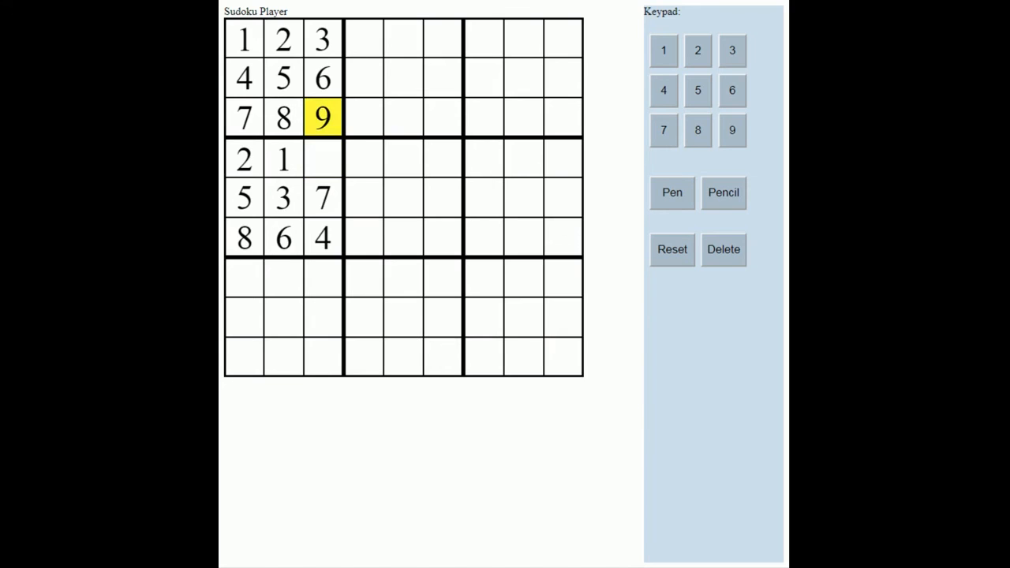
pyautogui.click(722, 250)
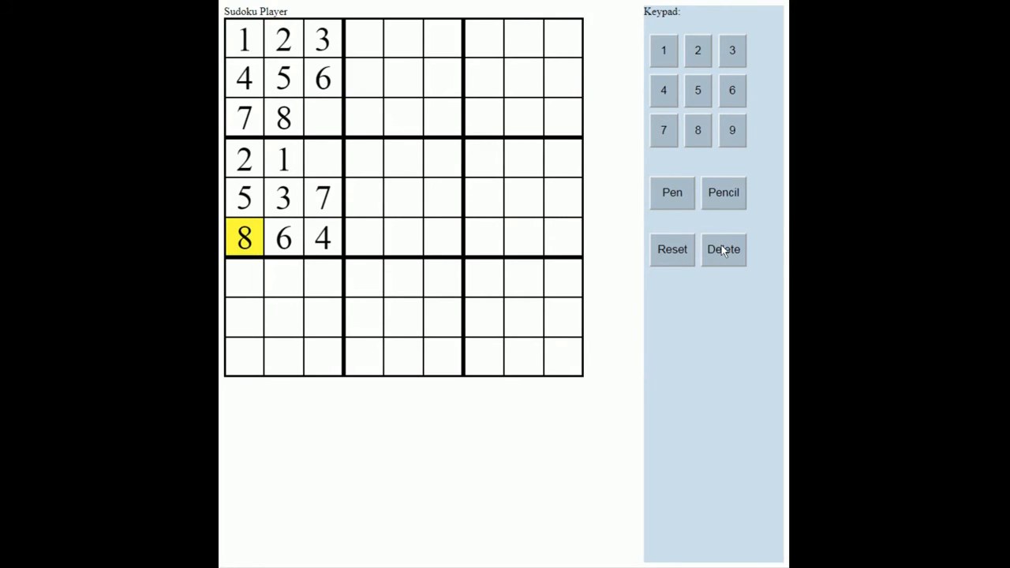
pyautogui.click(723, 249)
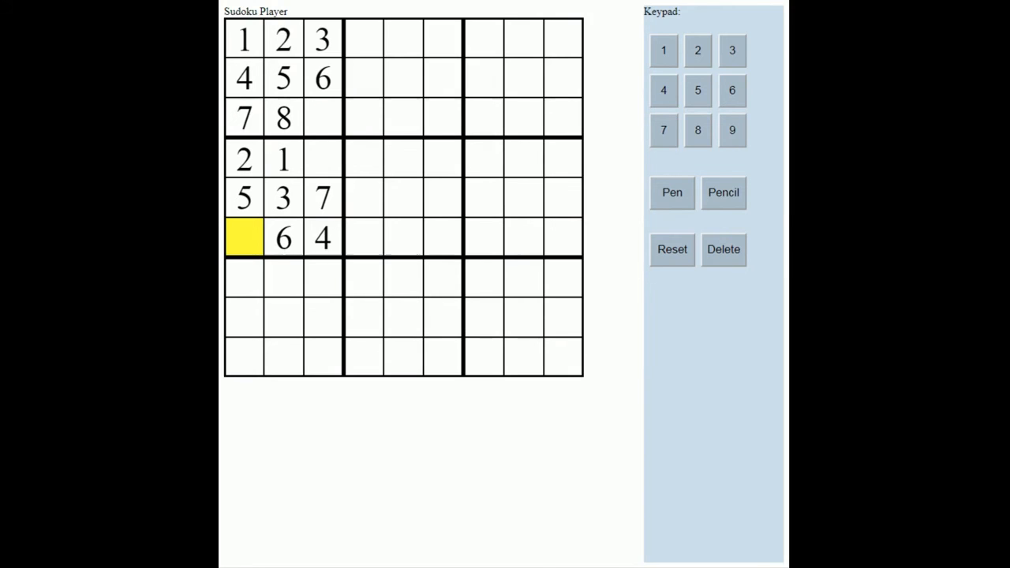
# Enter 9 below the 5 and the remaining 9 and 8 to complete both left boxes
pyautogui.click(732, 129)
pyautogui.write('8')
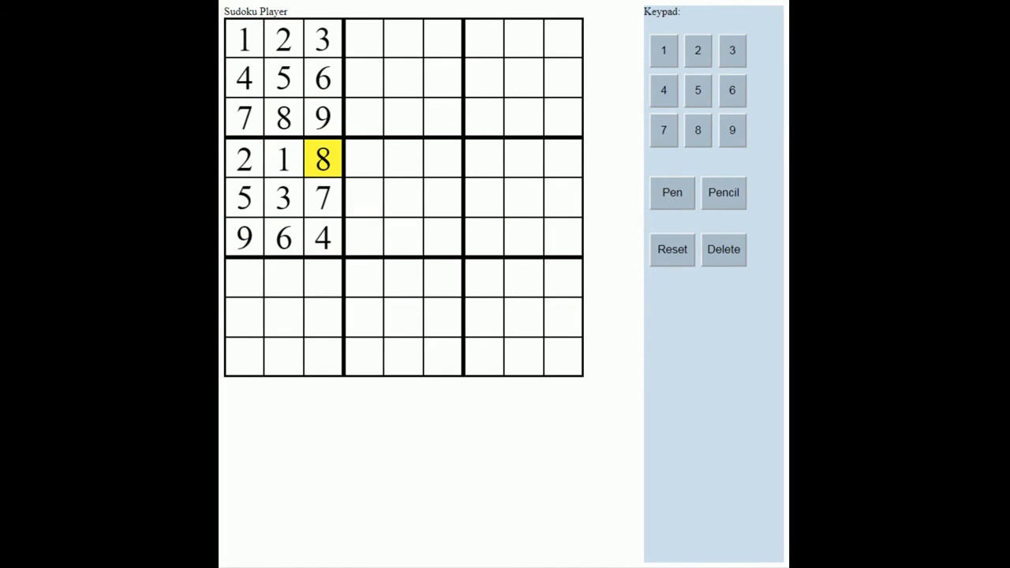
pyautogui.moveTo(562, 363)
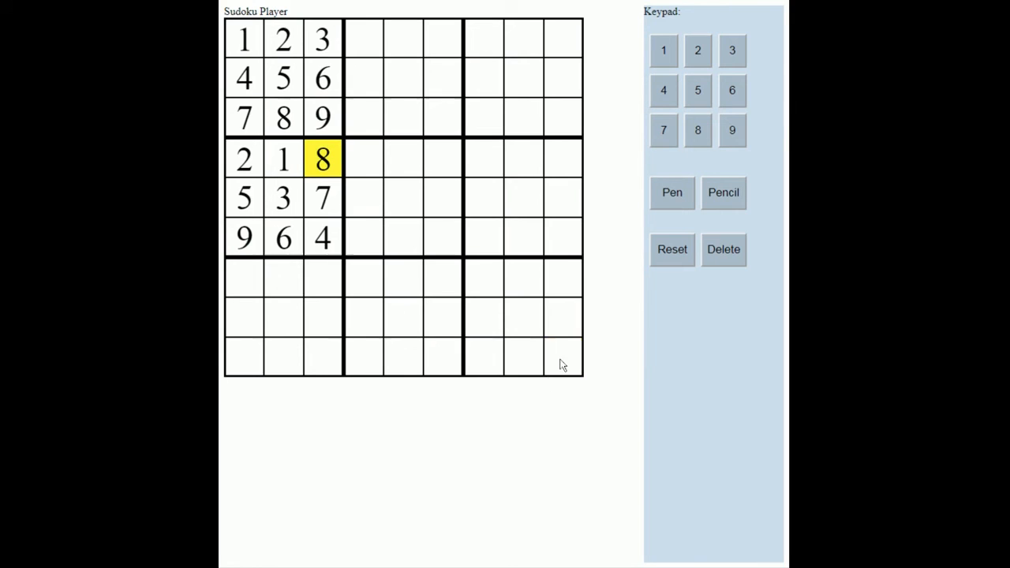
pyautogui.click(561, 363)
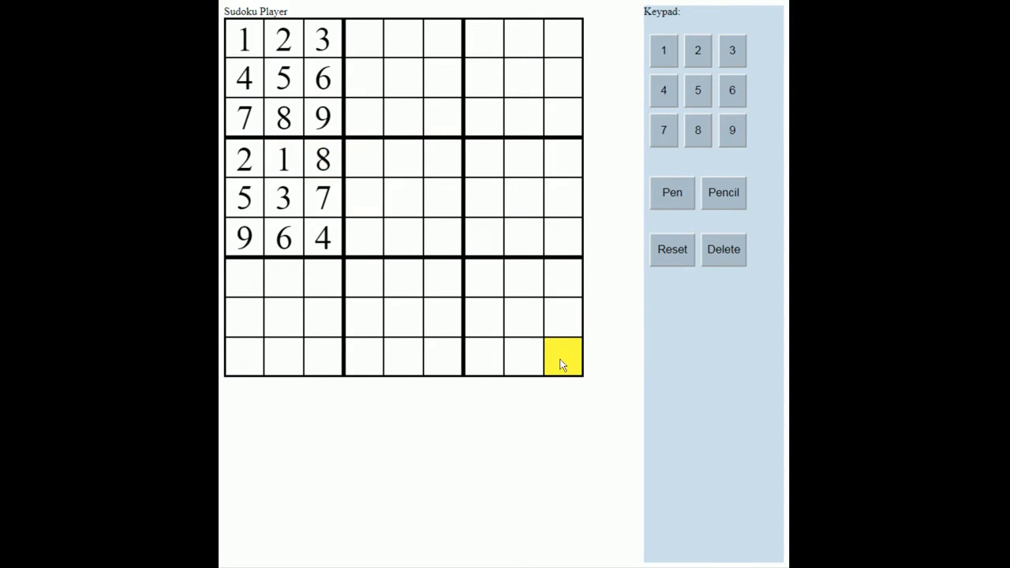